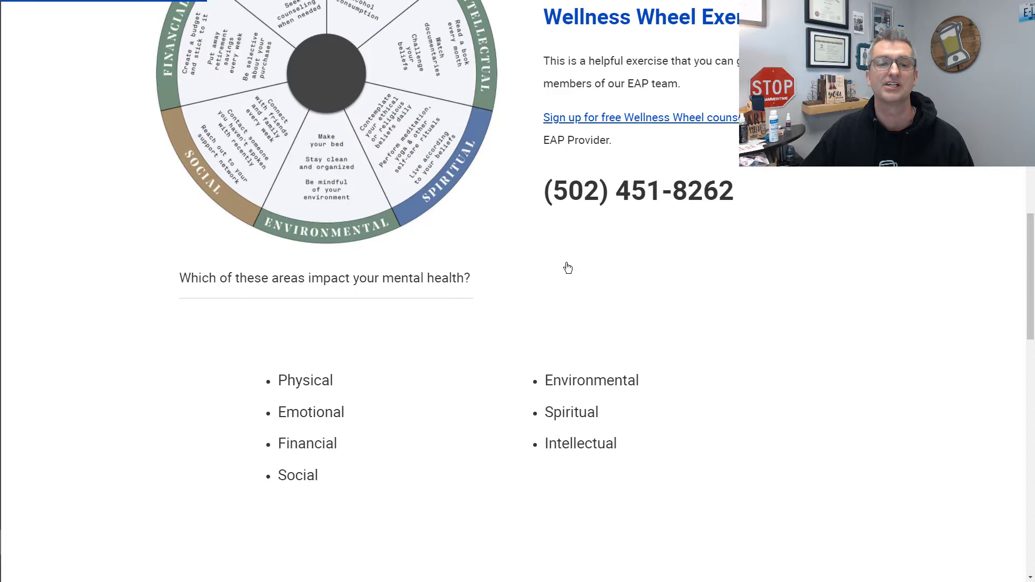
Step: Scroll down the Rise lesson to the Resilient Reflection Journal image of Greta Grumpy
scroll(down, 3)
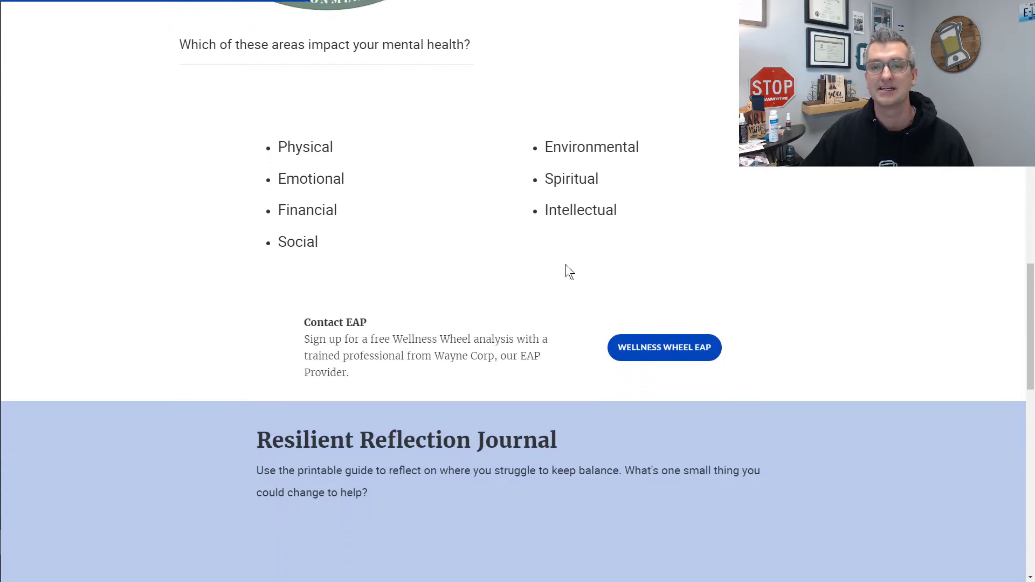
scroll(down, 3)
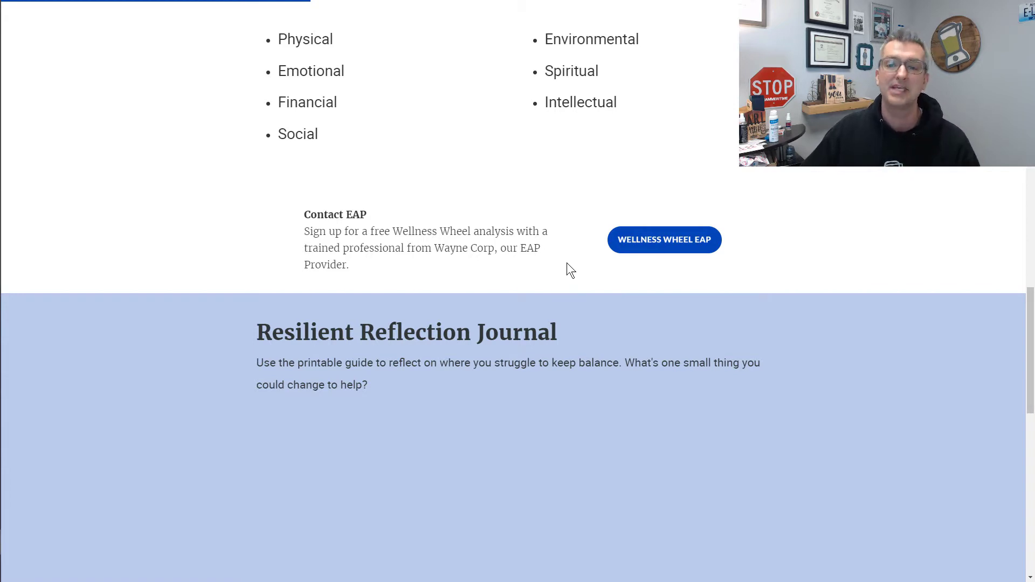
scroll(down, 3)
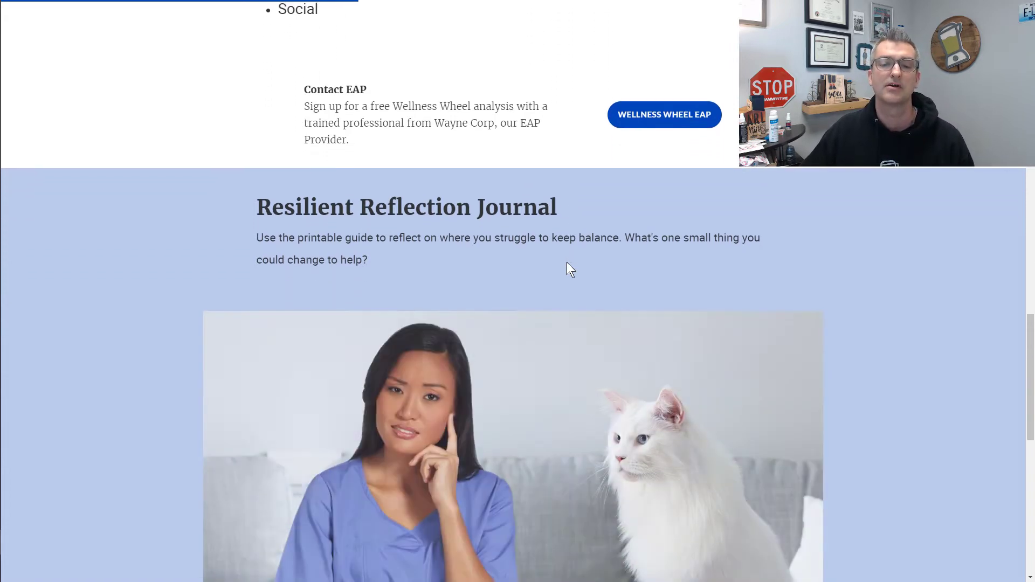
scroll(down, 3)
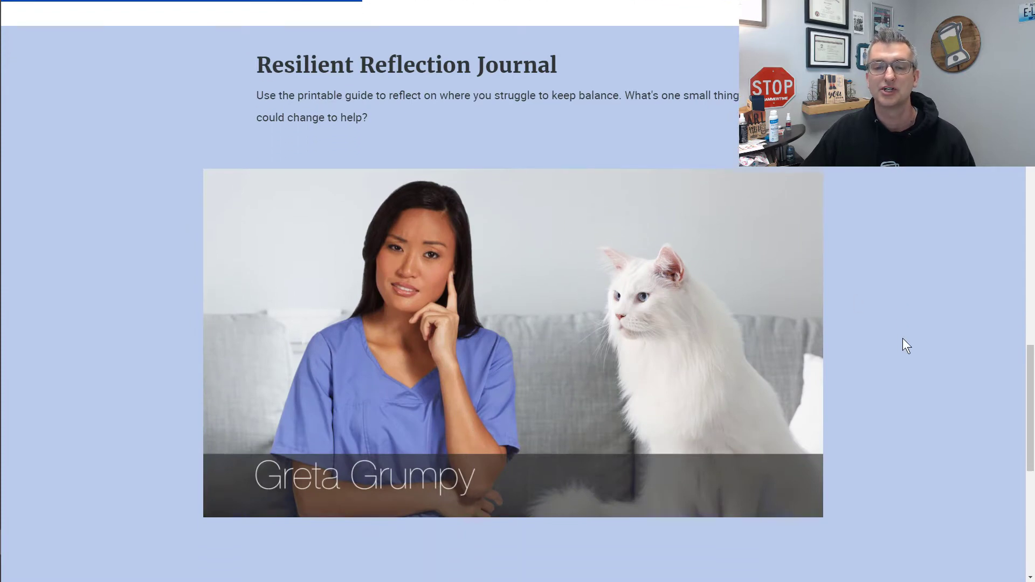
scroll(down, 3)
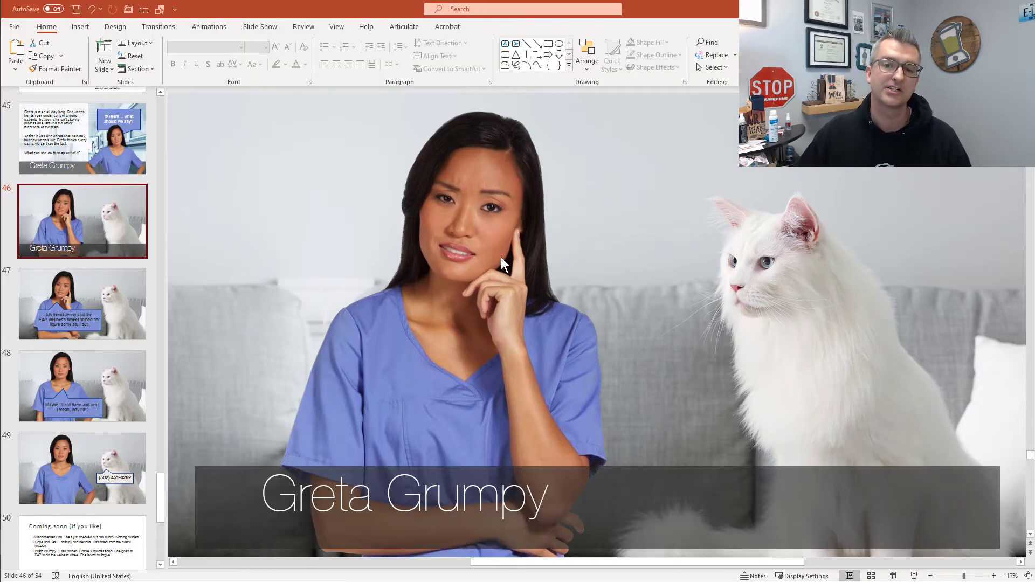
Step: Select the nurse picture on slide 46 and bring up the Articulate ribbon tools
click(502, 265)
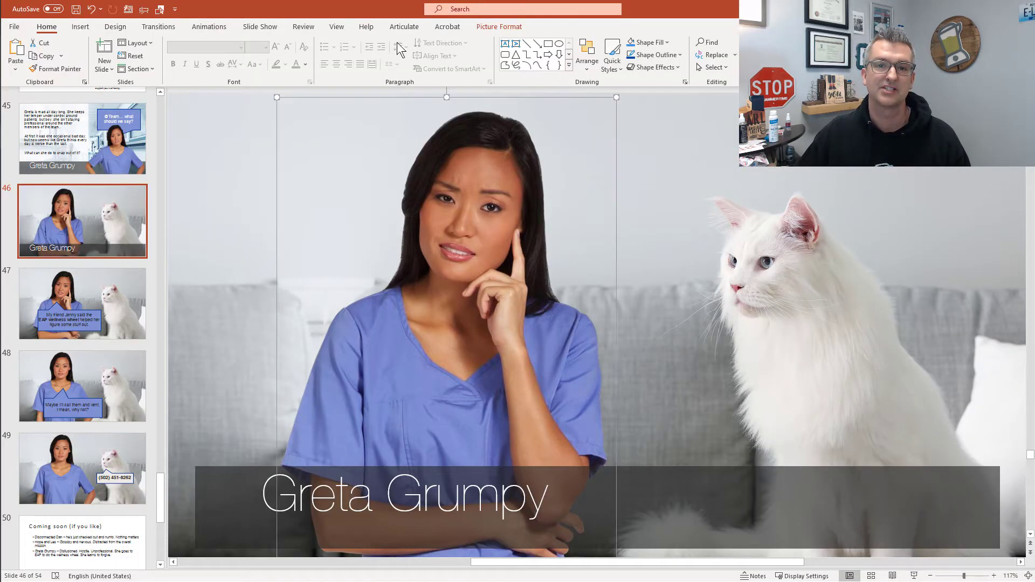
click(404, 26)
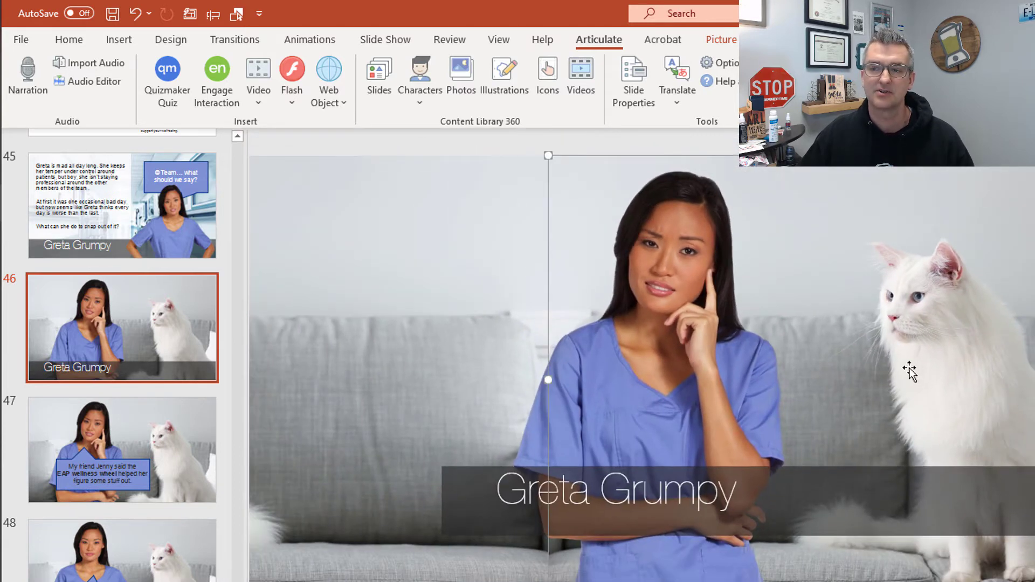
mouse_move(936, 294)
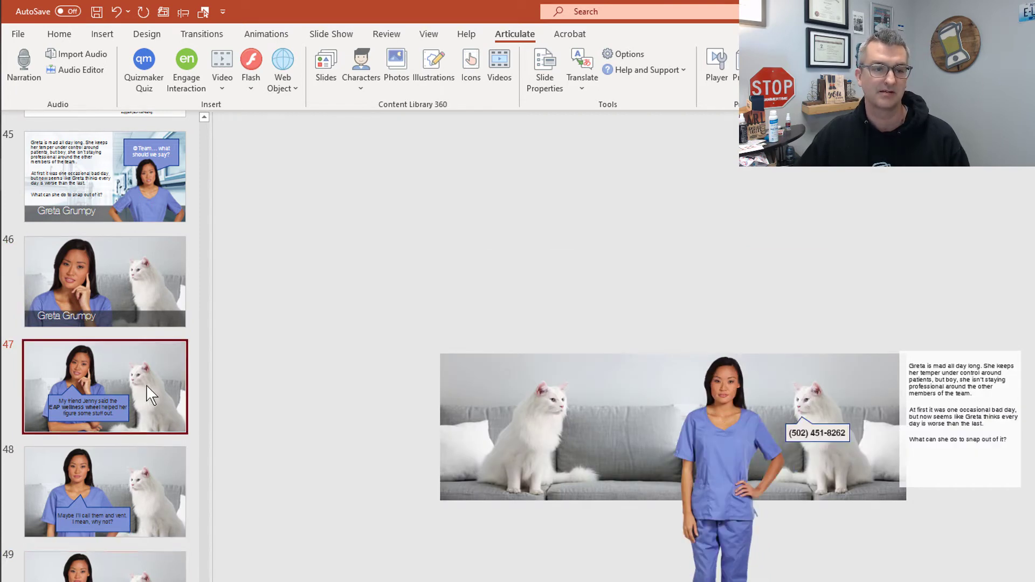
Step: Pull the cat-on-sofa picture aside, put it back over the sofa and remove the Greta Grumpy caption bar
click(718, 429)
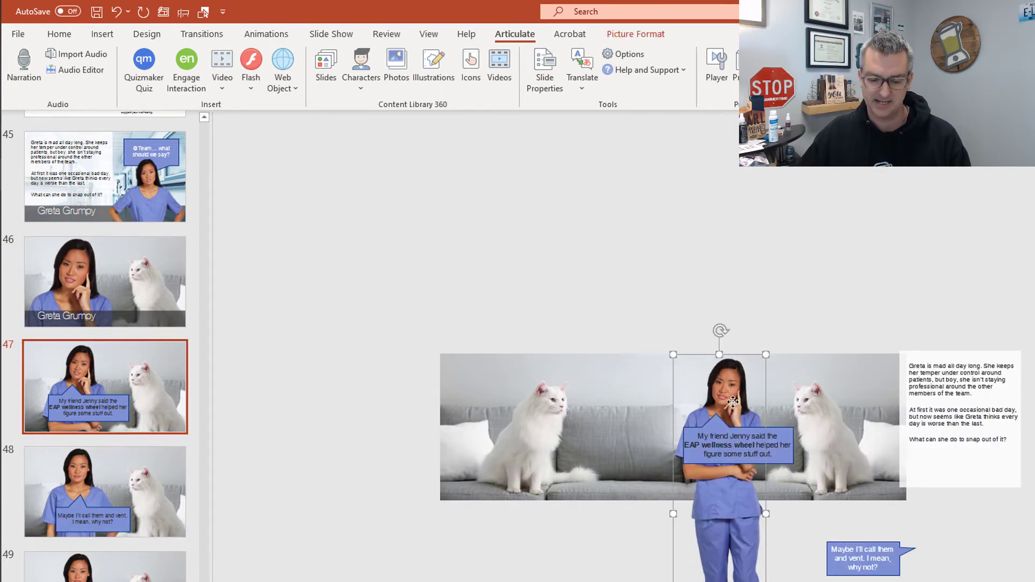
drag(731, 401, 732, 406)
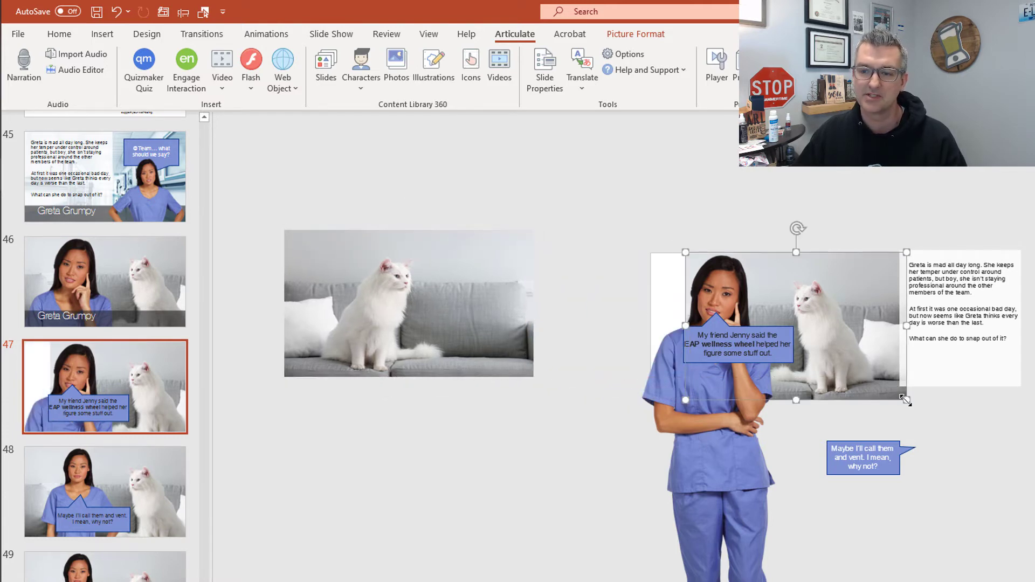
mouse_move(559, 332)
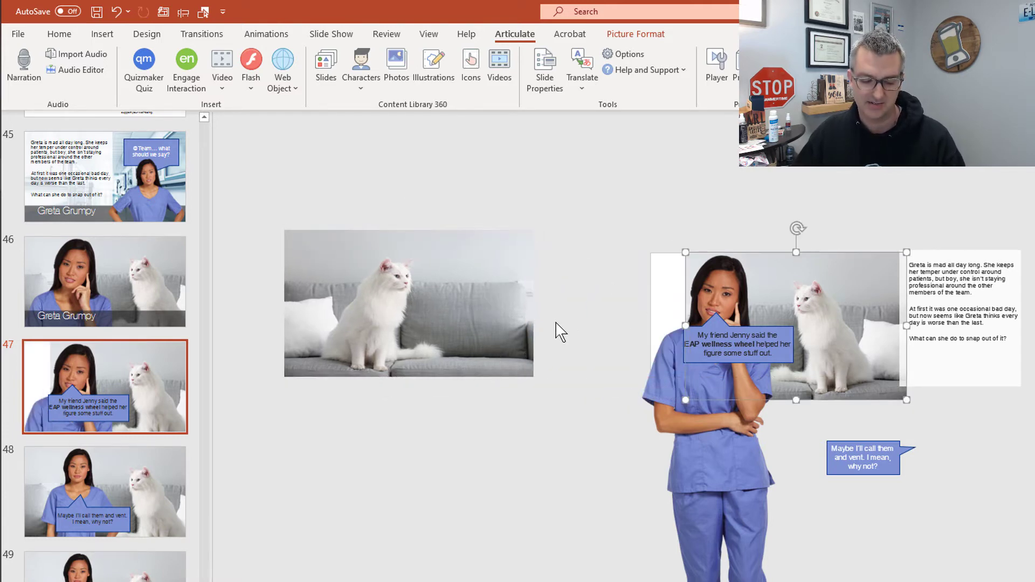
drag(407, 304, 667, 324)
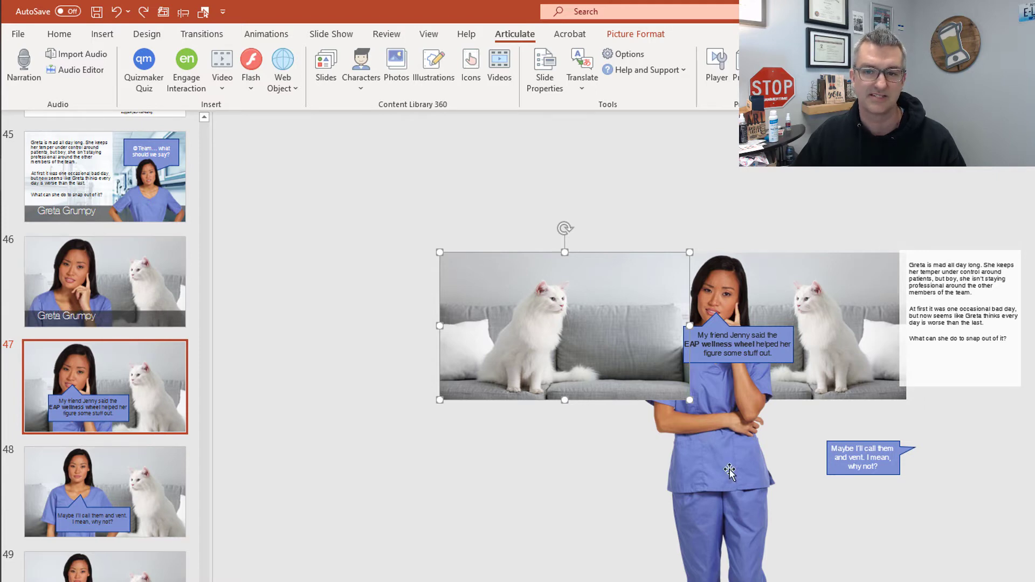
right_click(563, 356)
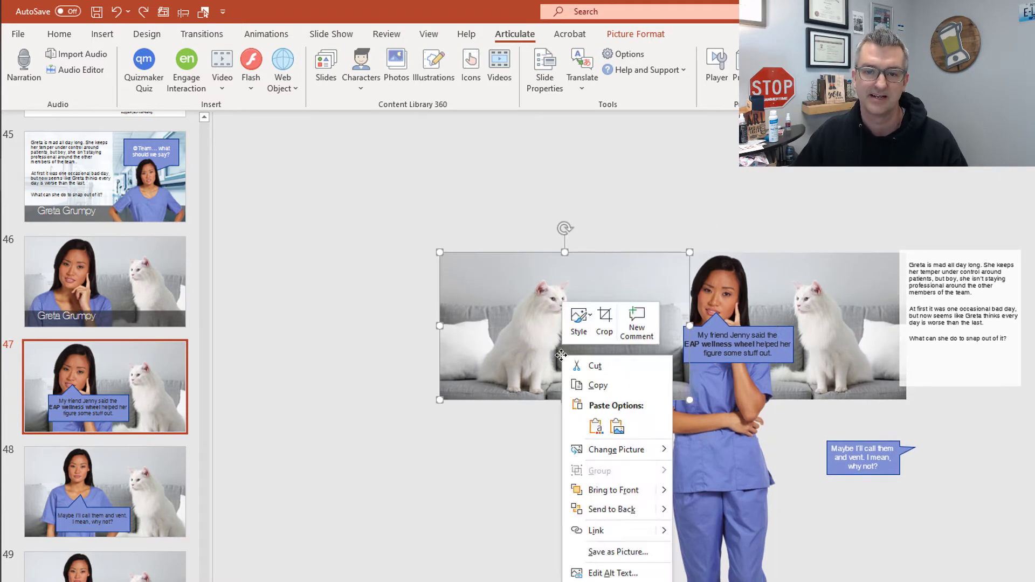
click(541, 525)
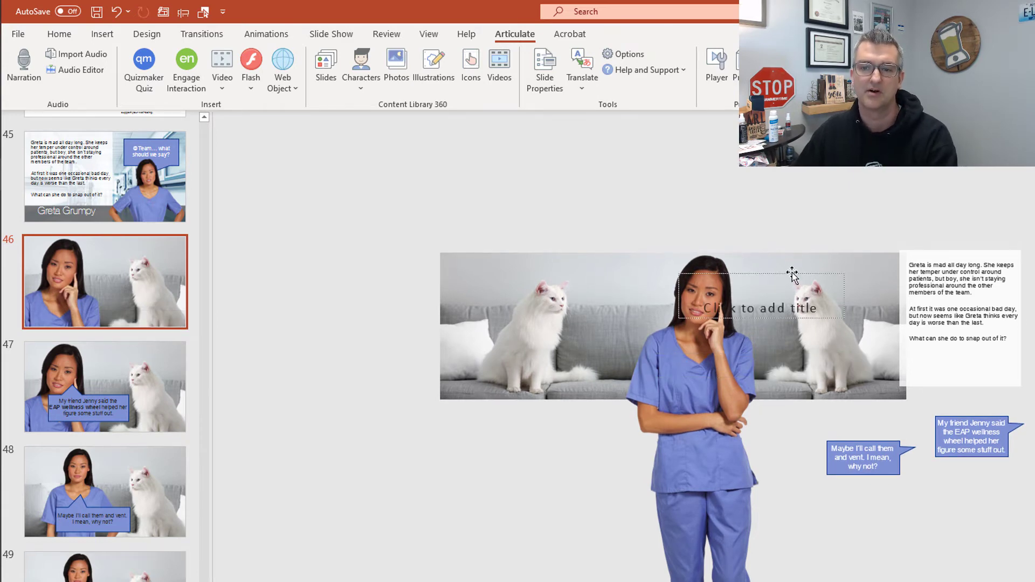
Step: Remove the empty title placeholder from slide 46
click(759, 308)
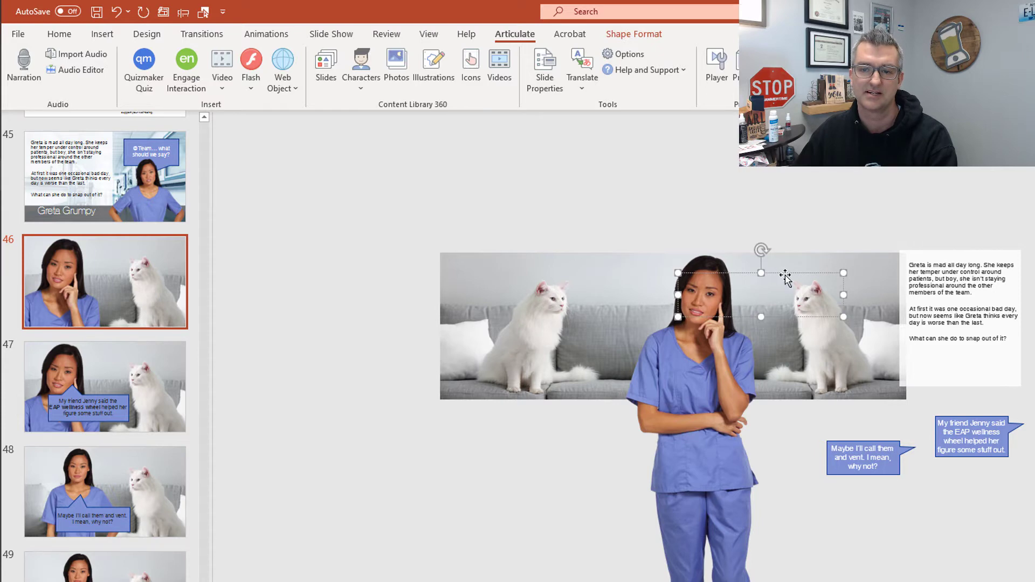
click(594, 389)
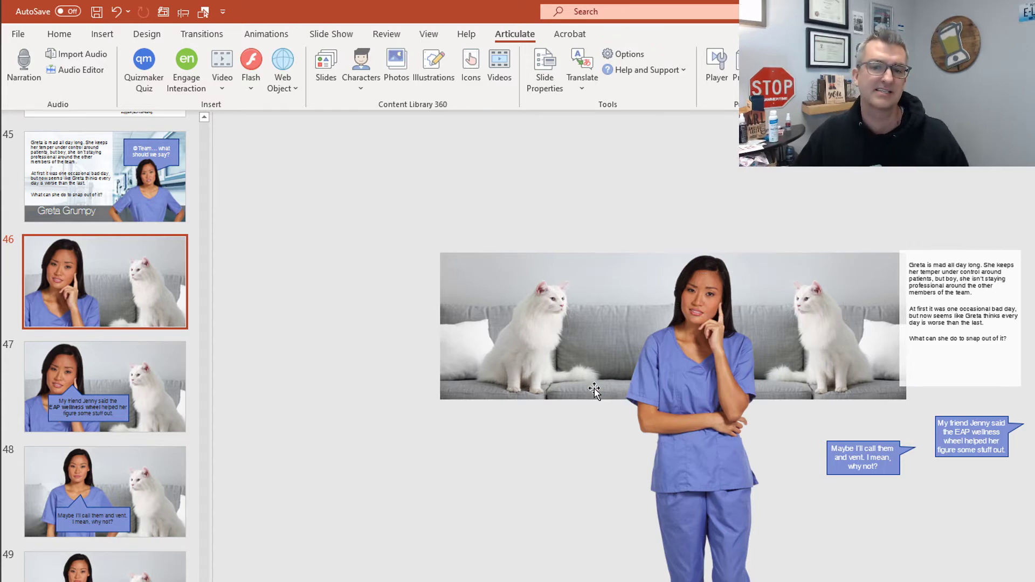
mouse_move(27, 267)
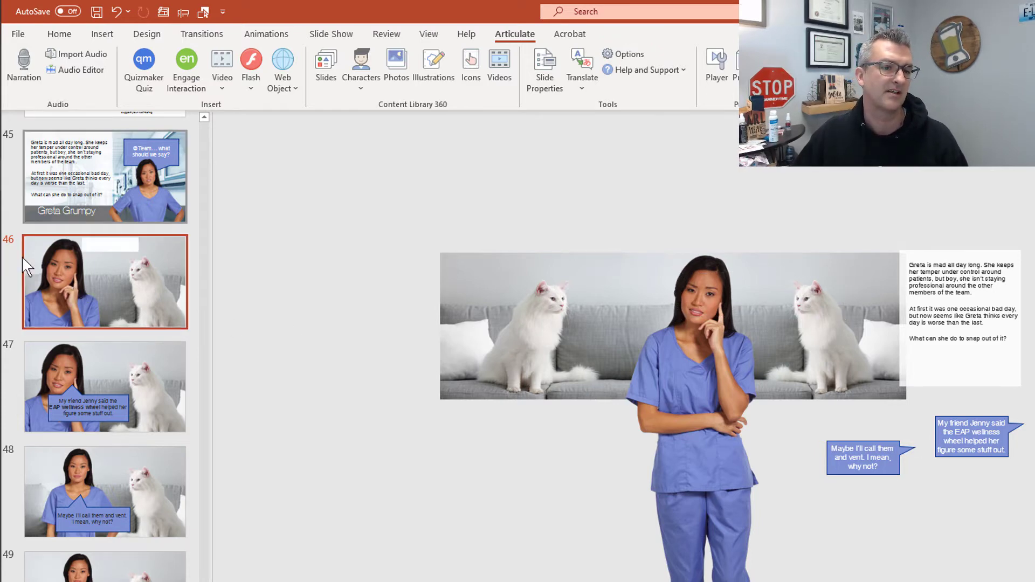
mouse_move(113, 291)
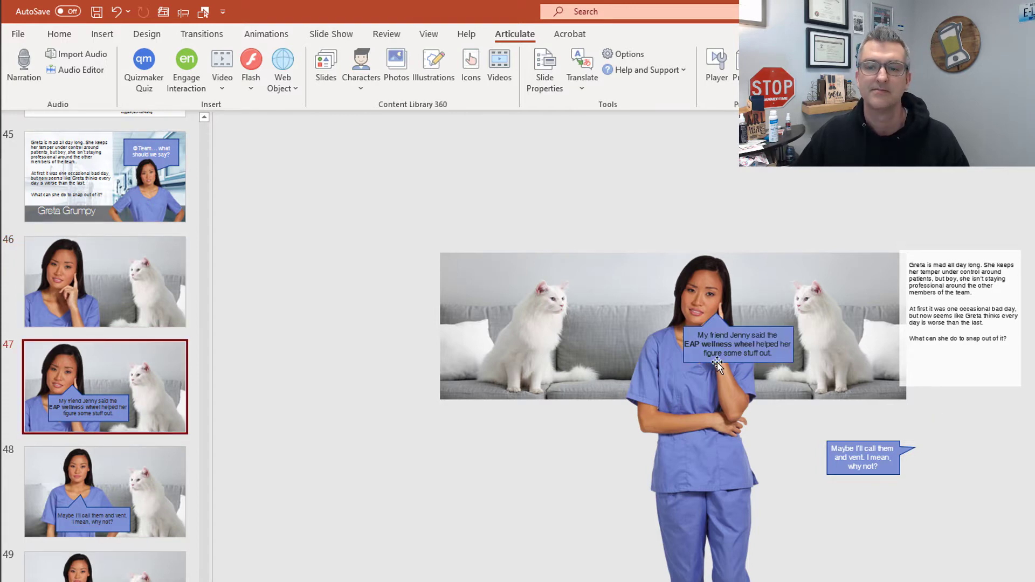
Step: Move the Jenny speech bubble on slide 47 to sit just under the nurse's hand
click(738, 343)
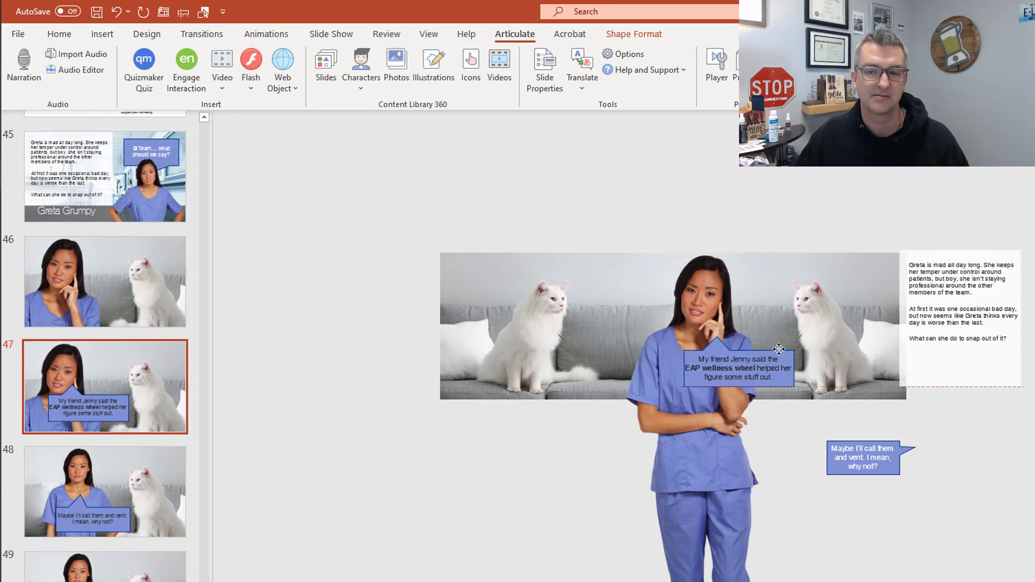
click(736, 368)
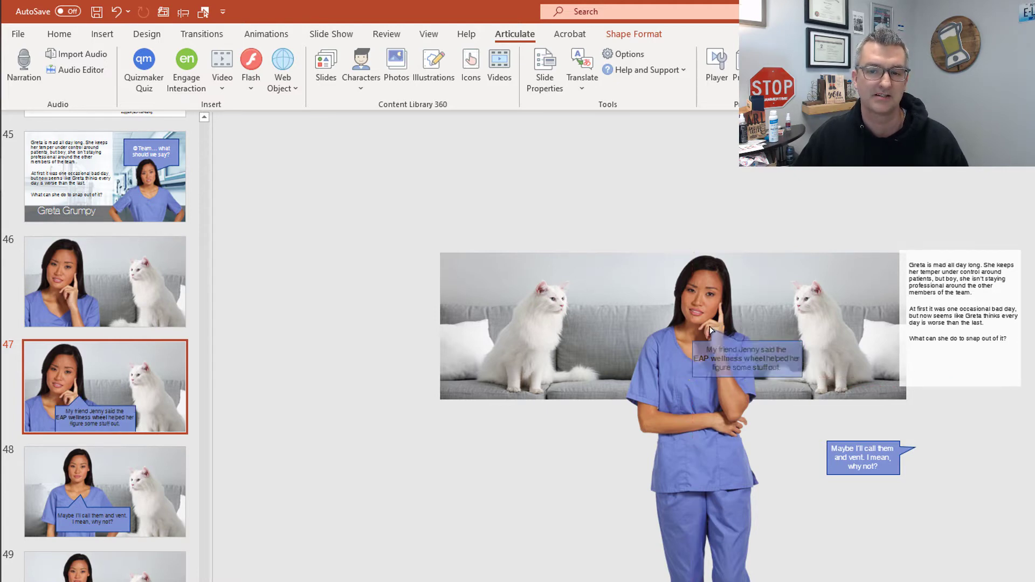
click(747, 358)
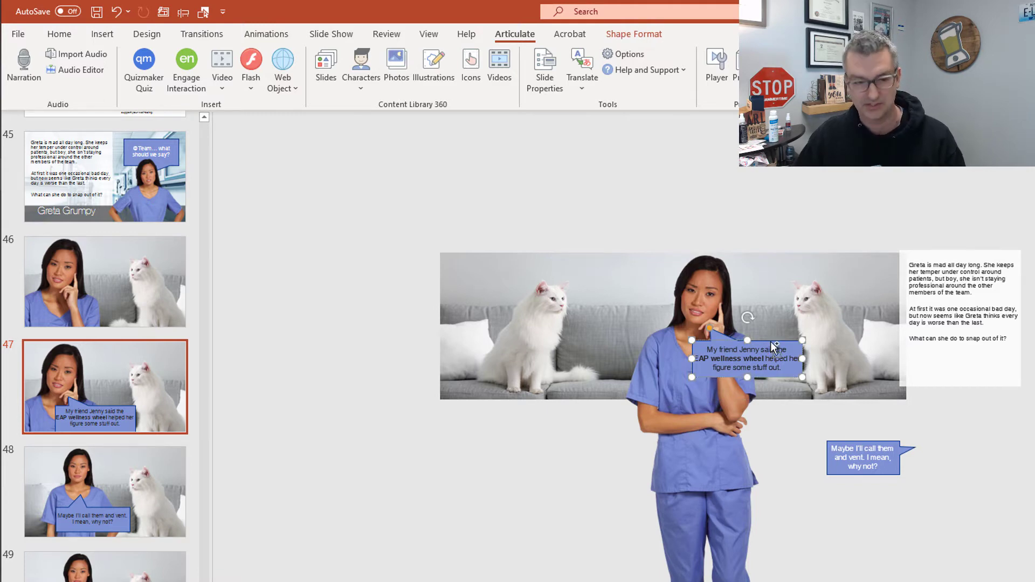
click(104, 491)
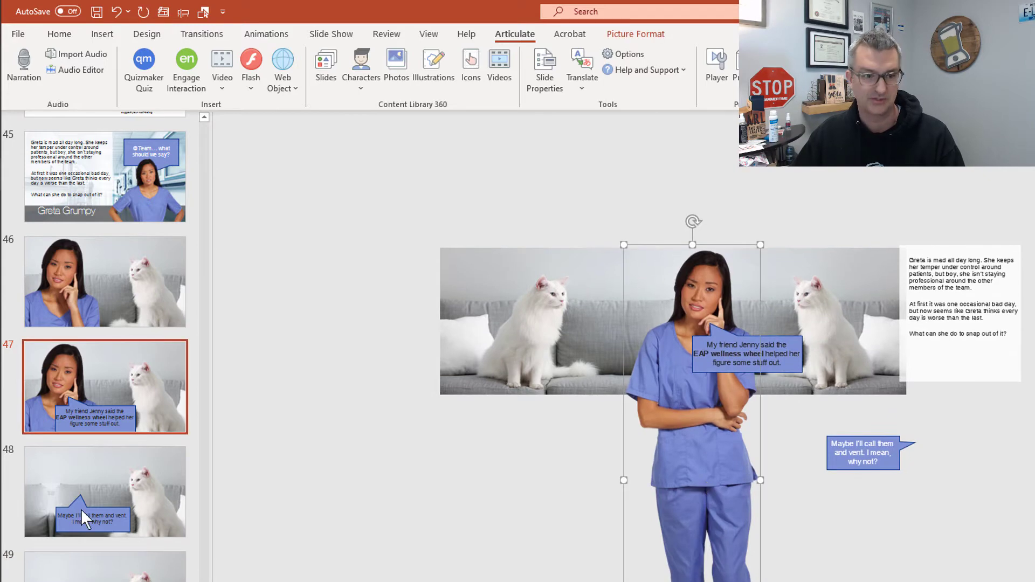
Step: Go to slide 48 and bring up the Articulate add-in's Characters tools
click(104, 492)
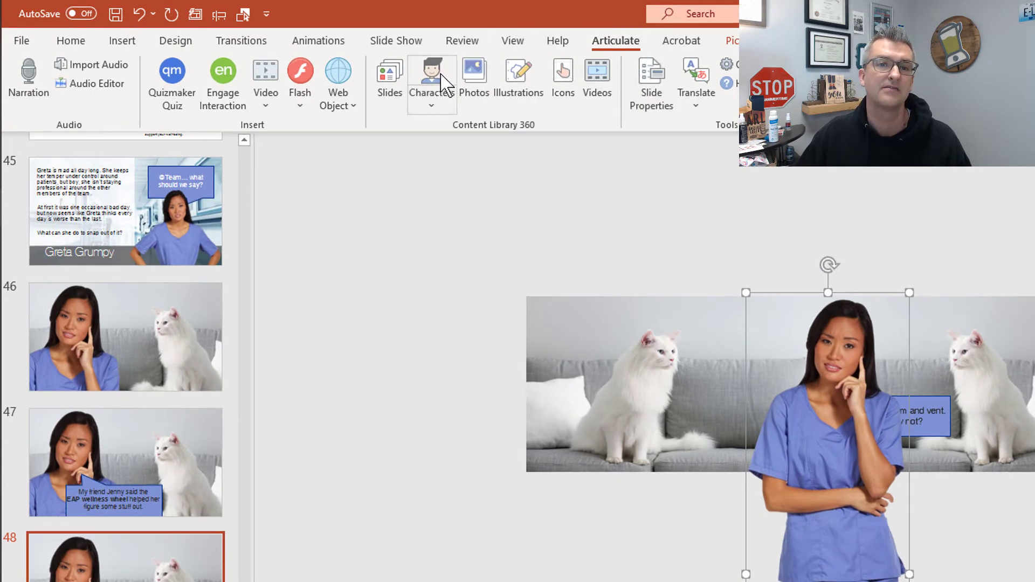
click(71, 40)
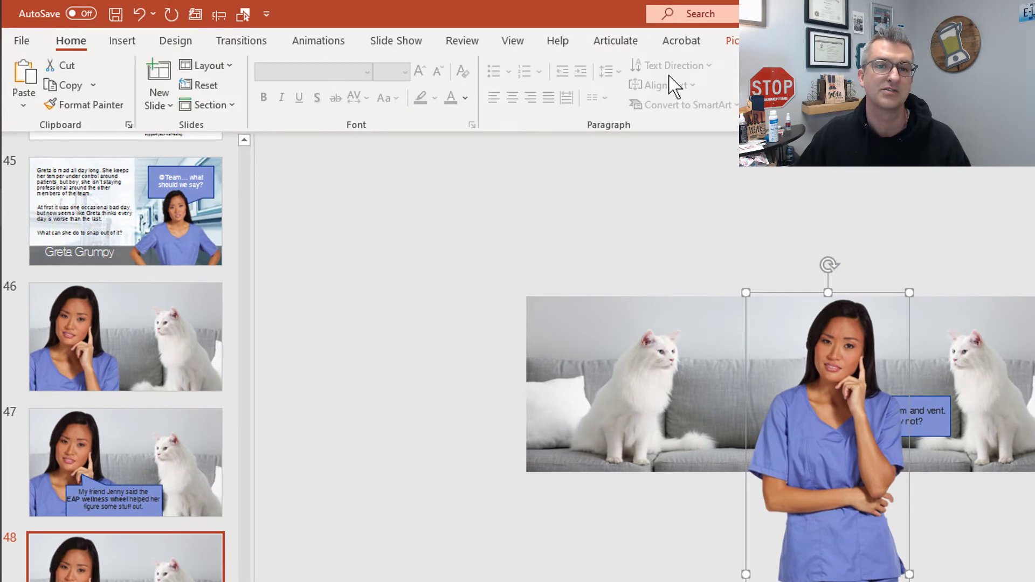
click(615, 41)
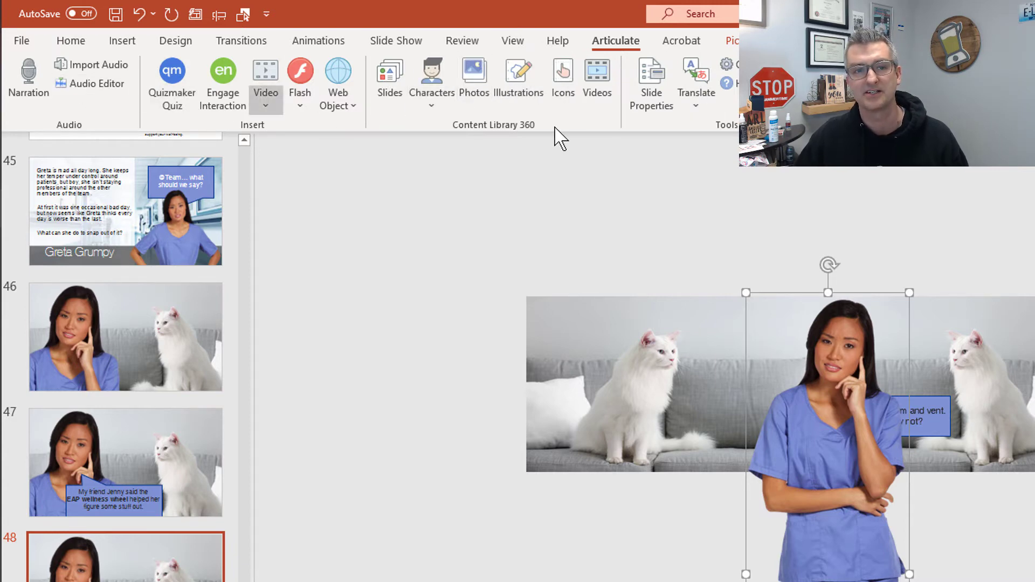
click(431, 76)
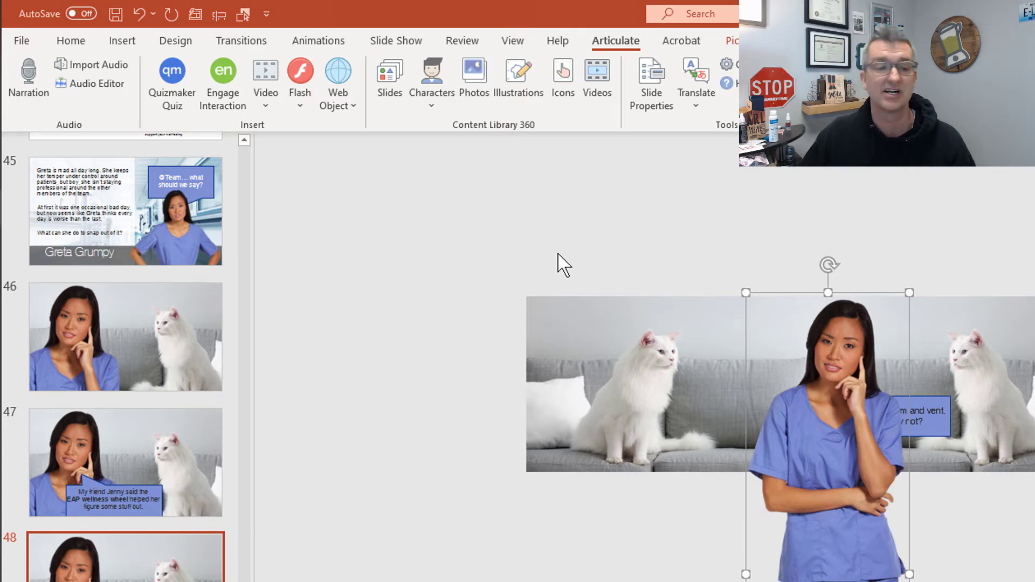
mouse_move(577, 273)
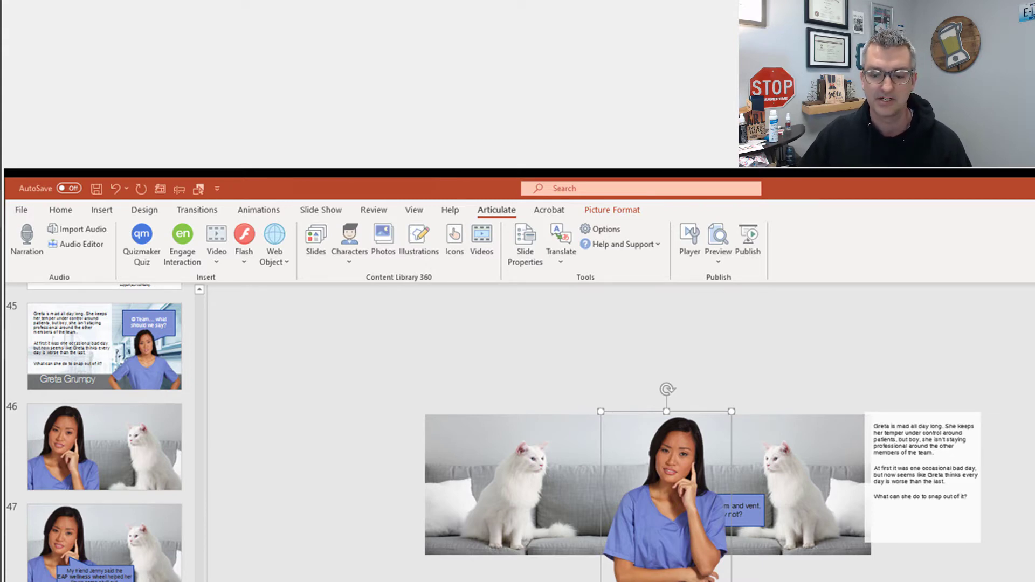
Step: Swap the nurse on slide 48 to the open-hand talking pose from the character library
click(349, 238)
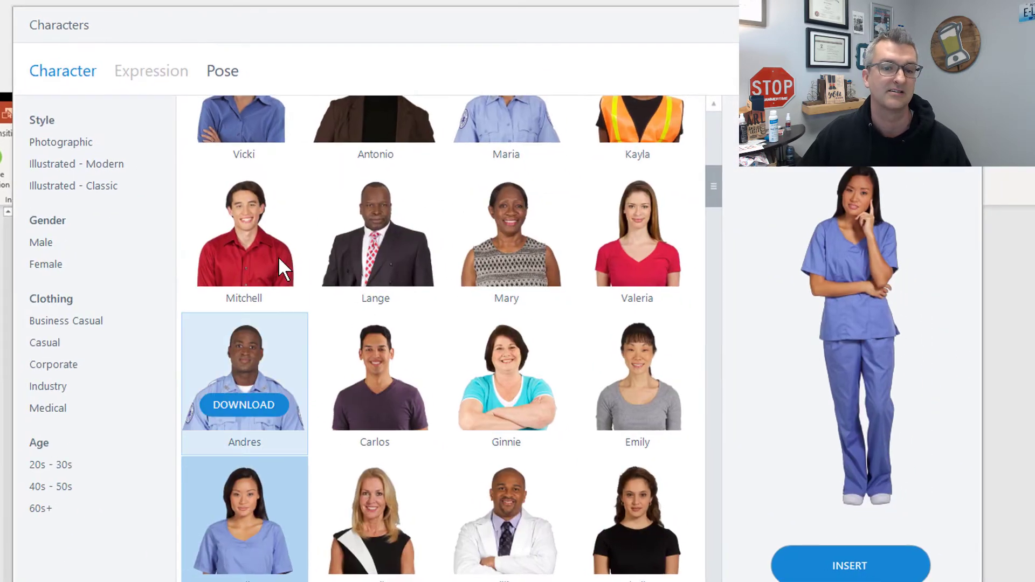
click(222, 71)
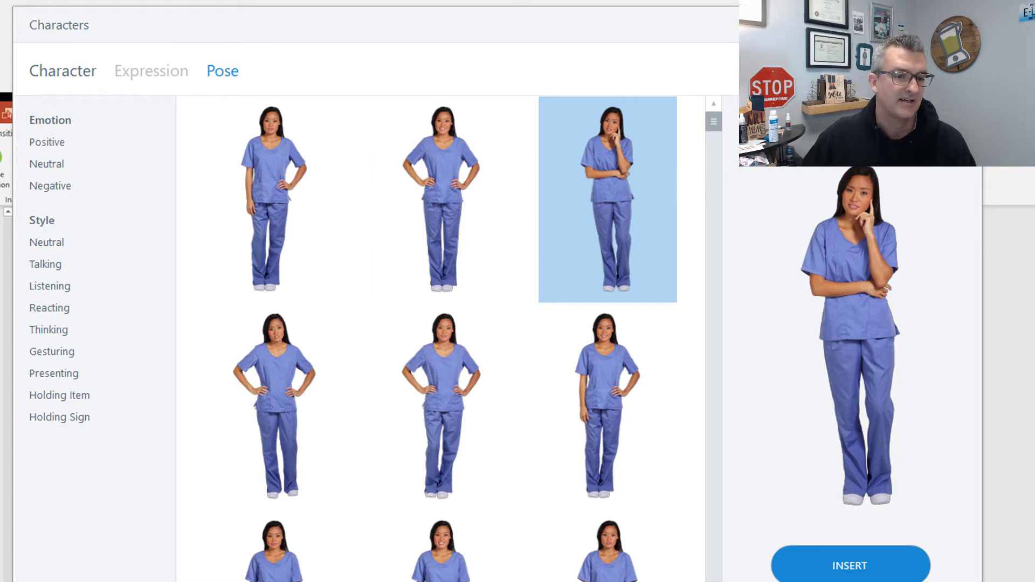
click(440, 406)
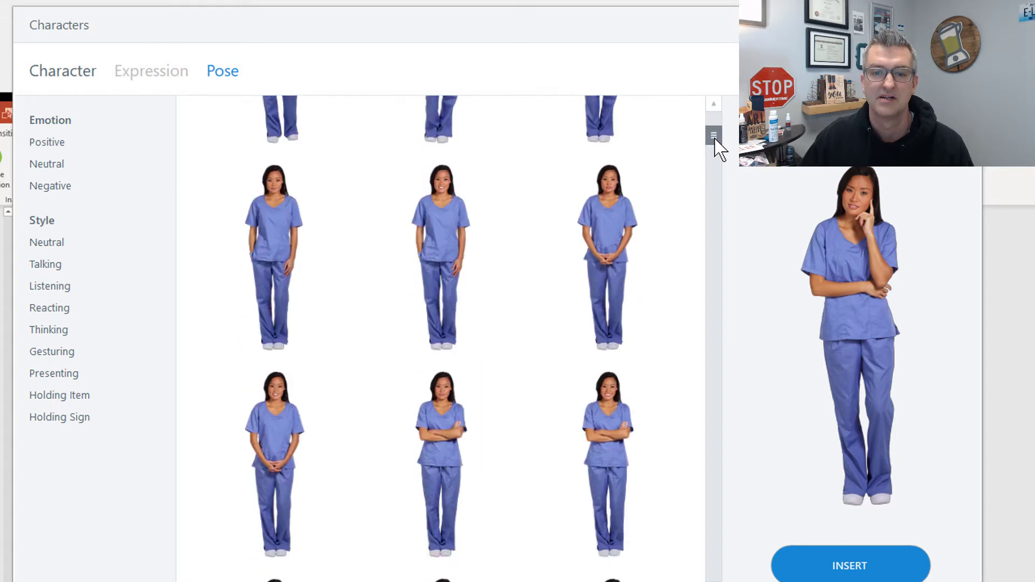
scroll(down, 3)
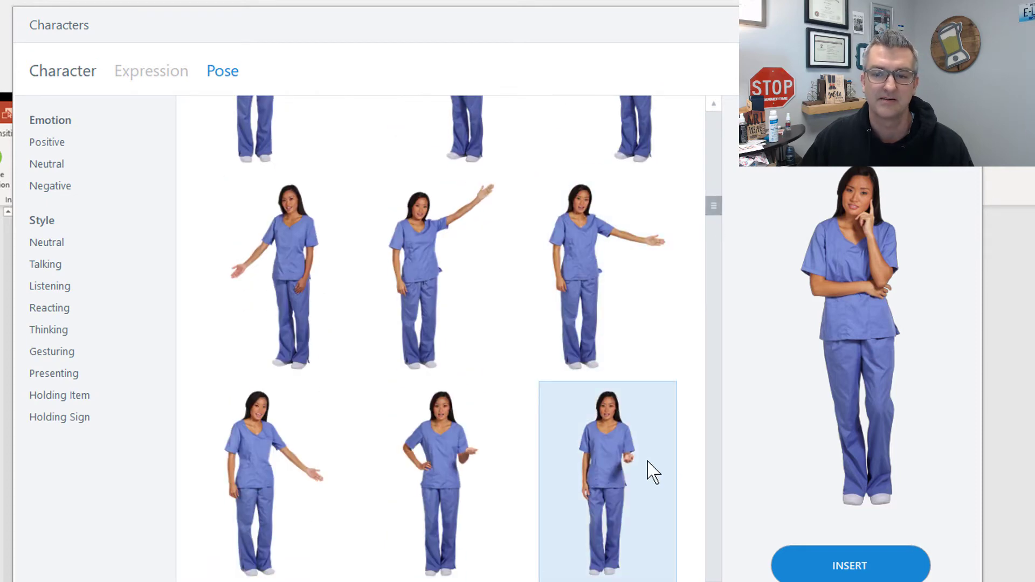
click(849, 565)
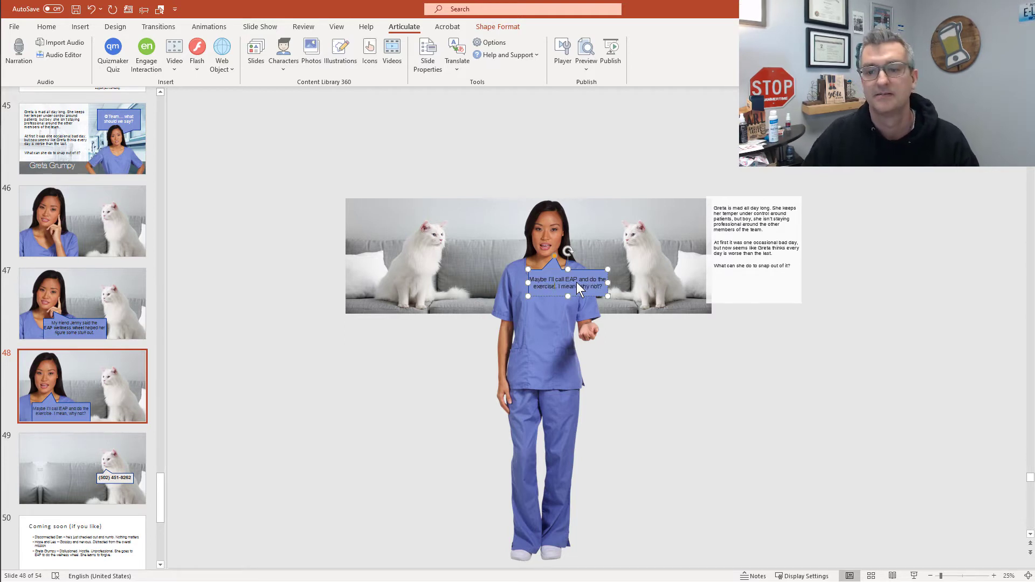
Step: Widen slide 48's speech bubble slightly and adjust its position beside the nurse
click(632, 350)
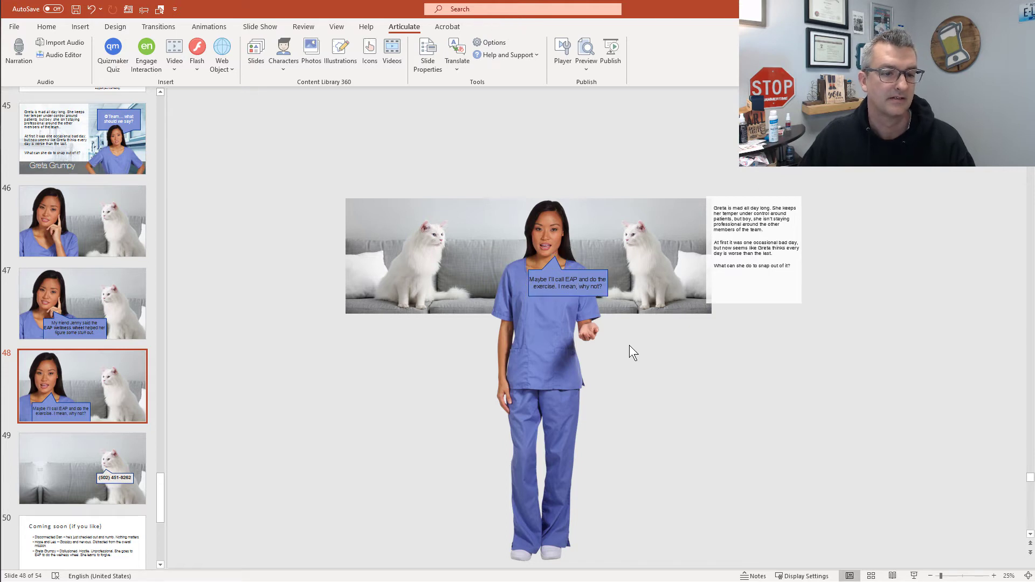
click(566, 285)
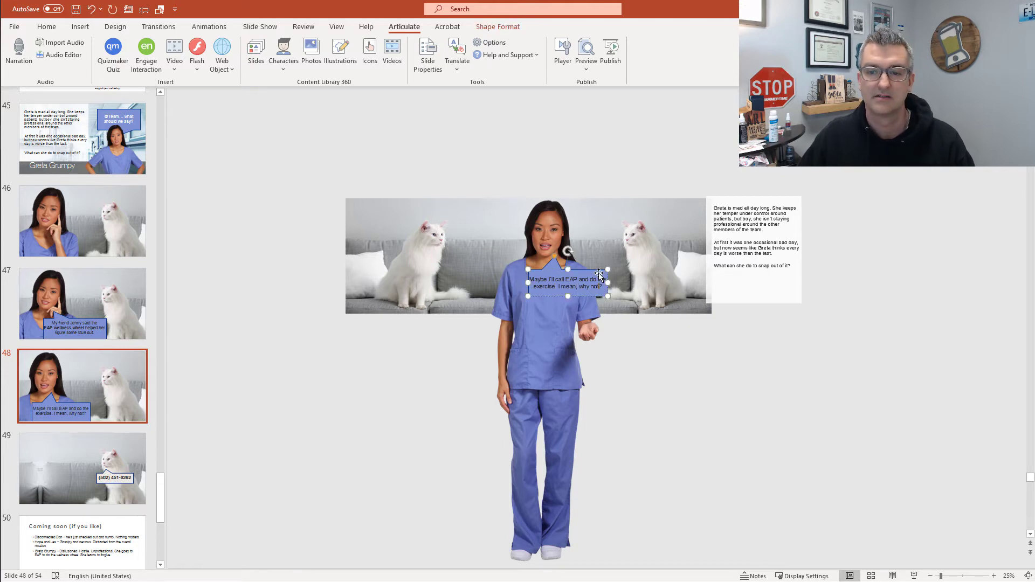
drag(566, 283, 570, 276)
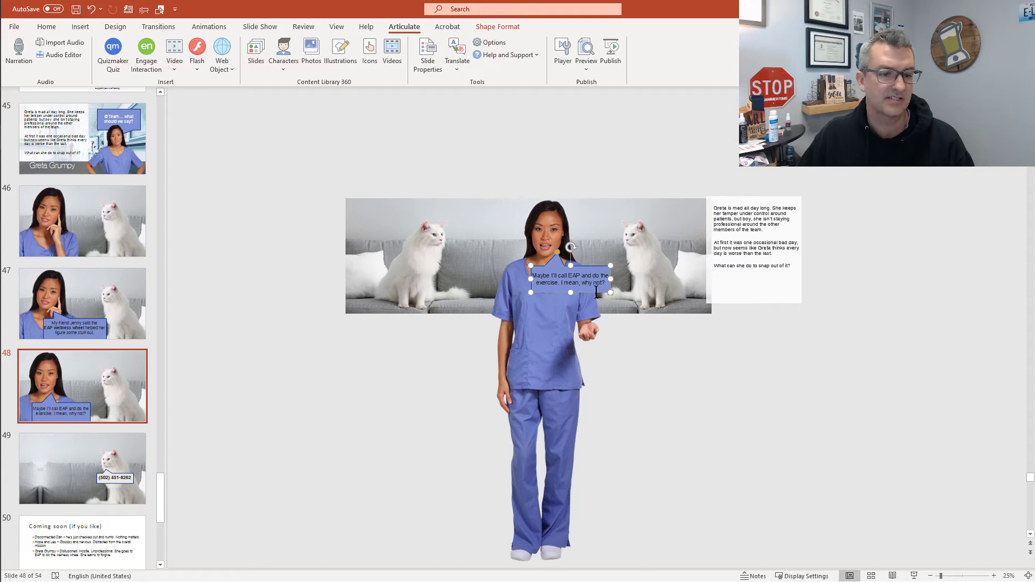
mouse_move(83, 409)
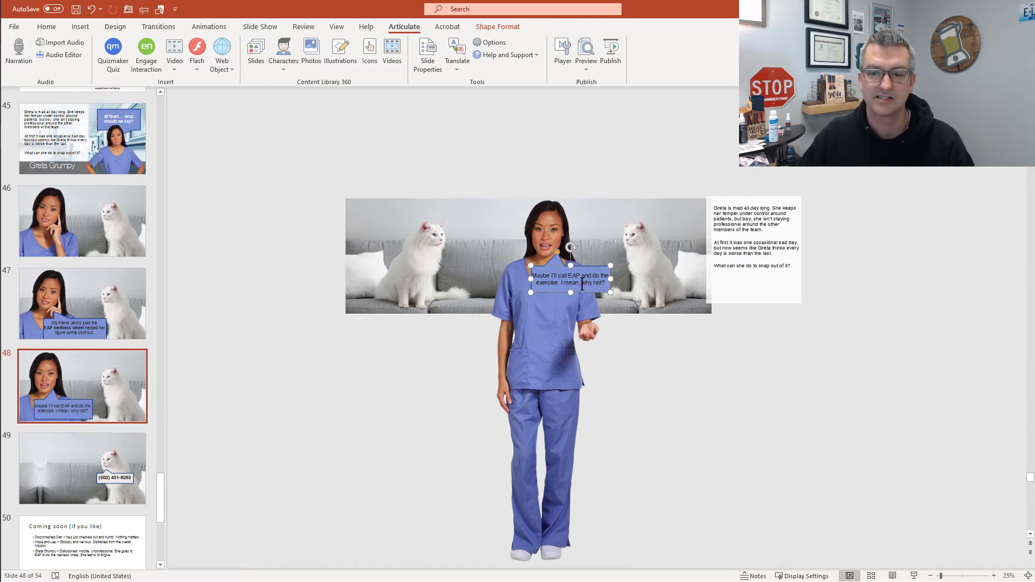
drag(609, 279, 647, 278)
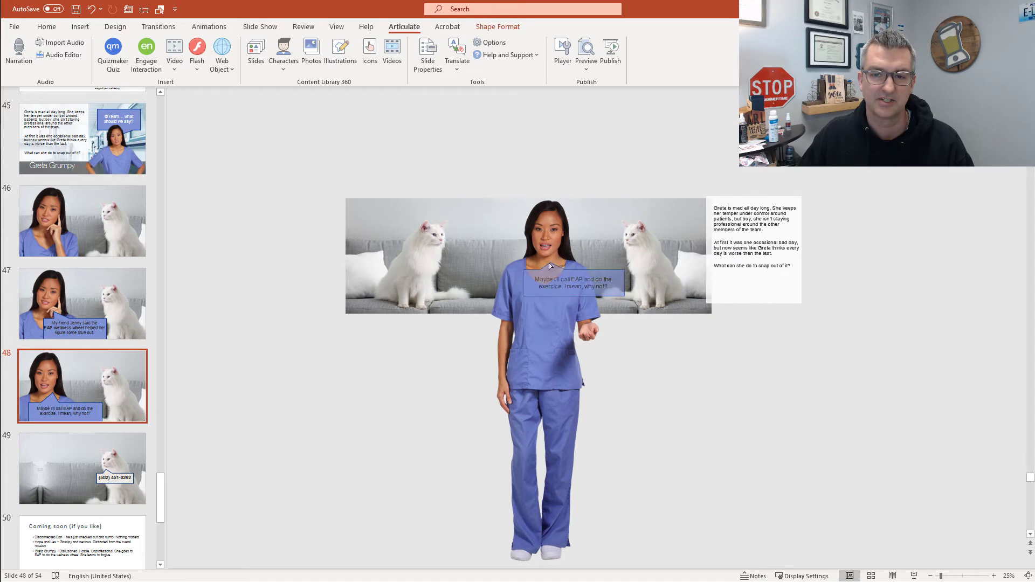
Step: Shift the speech bubble further right, then move on to slide 49 for the talking nurse
click(571, 284)
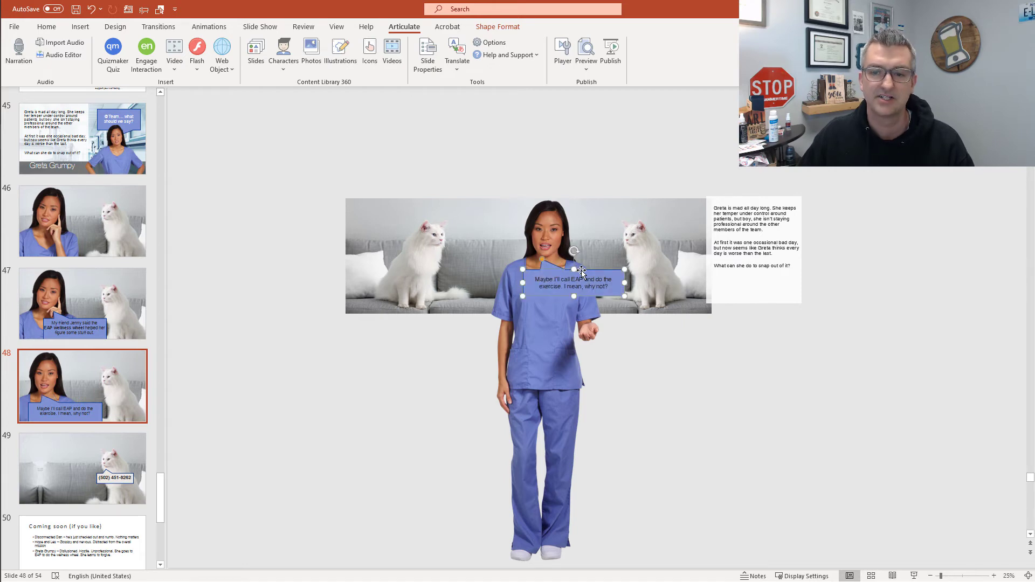
drag(574, 277, 587, 279)
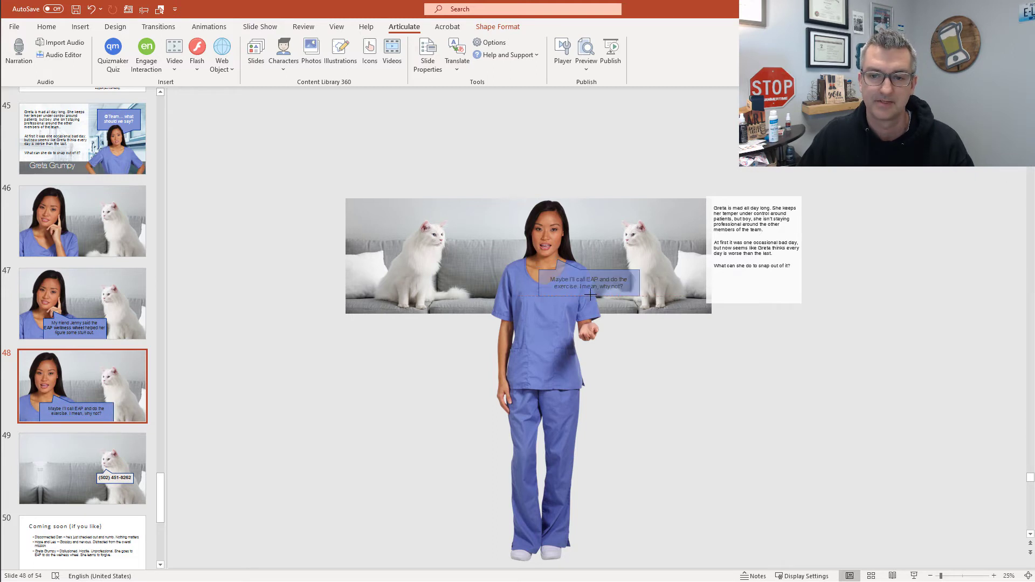
click(586, 282)
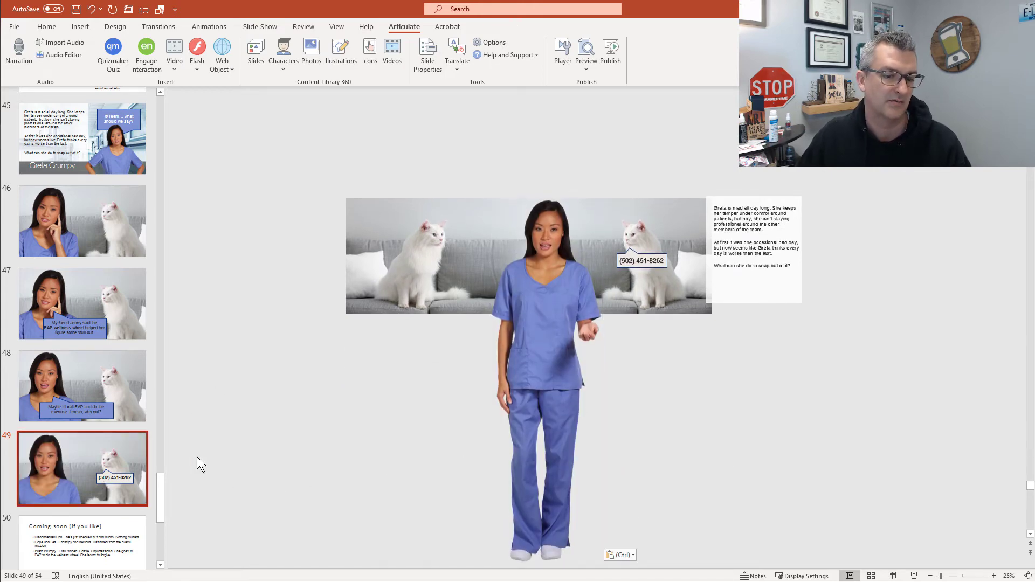
mouse_move(269, 396)
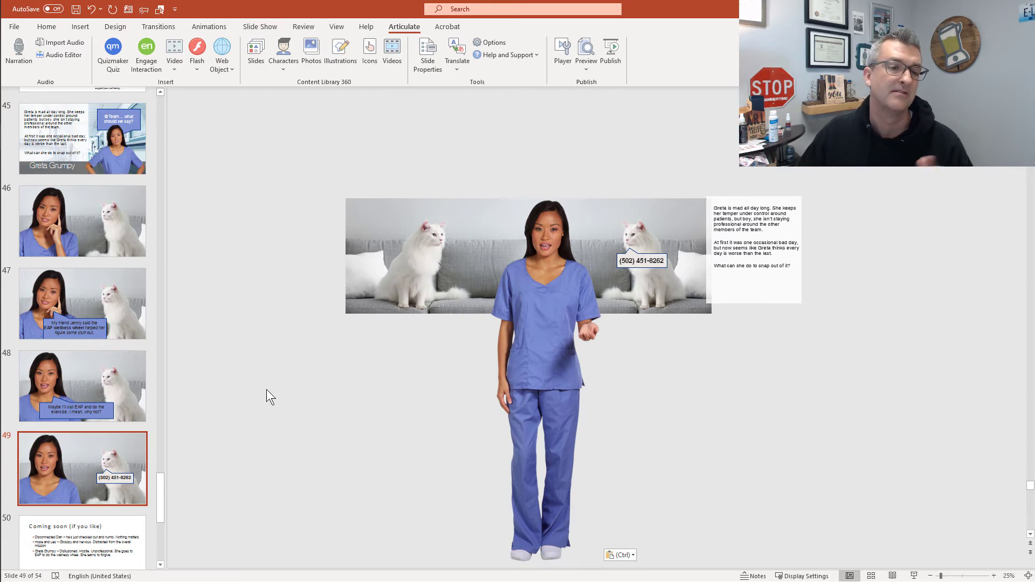
mouse_move(27, 27)
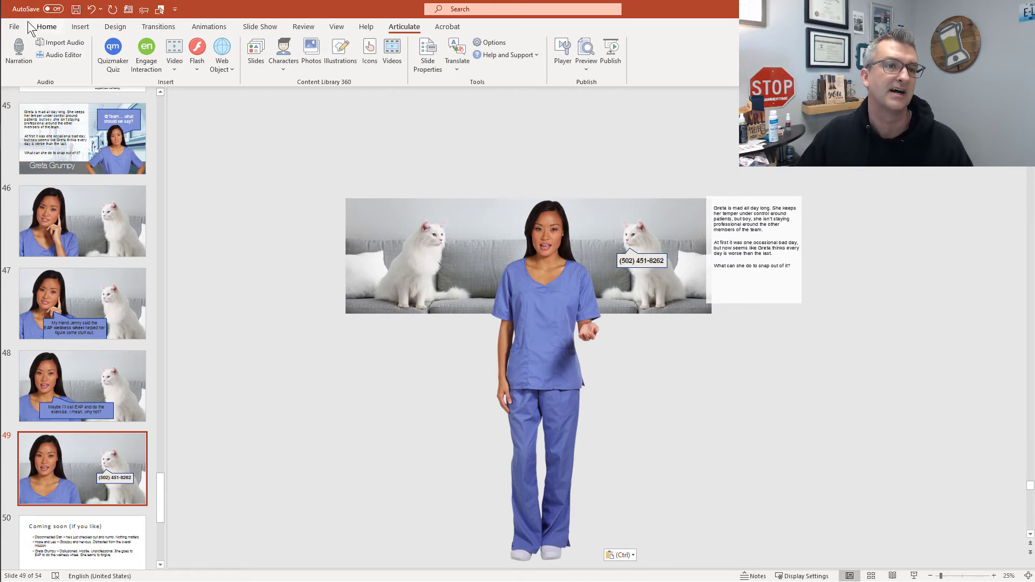
Step: Save As PNG and export all slides as separate images into the Dropbox folder
click(14, 26)
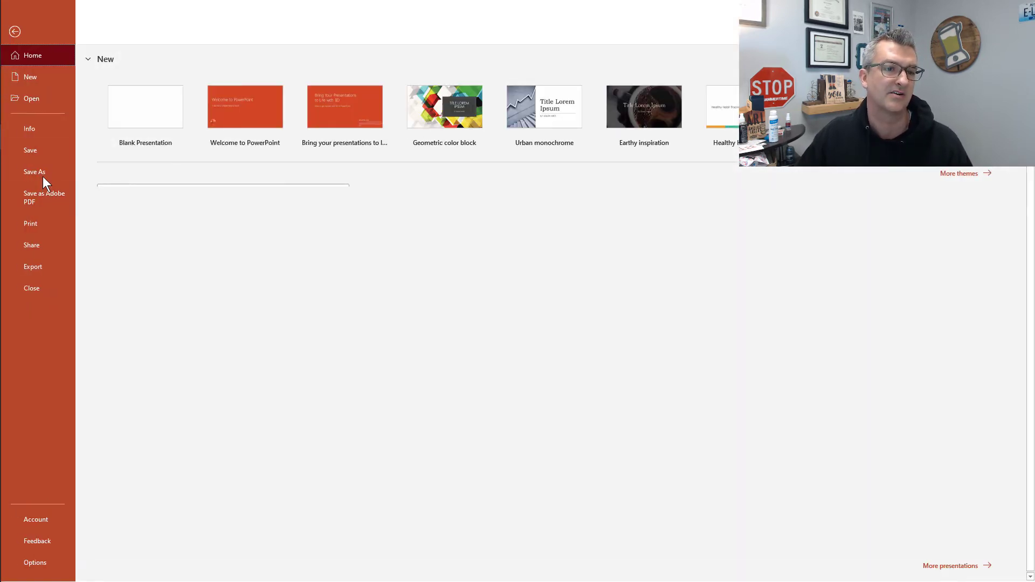
click(34, 171)
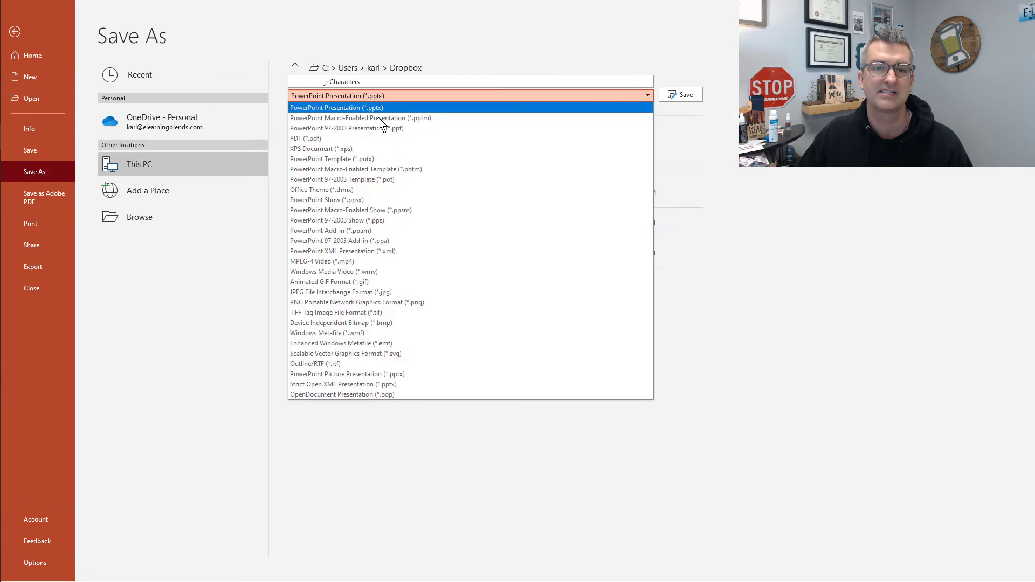
click(357, 302)
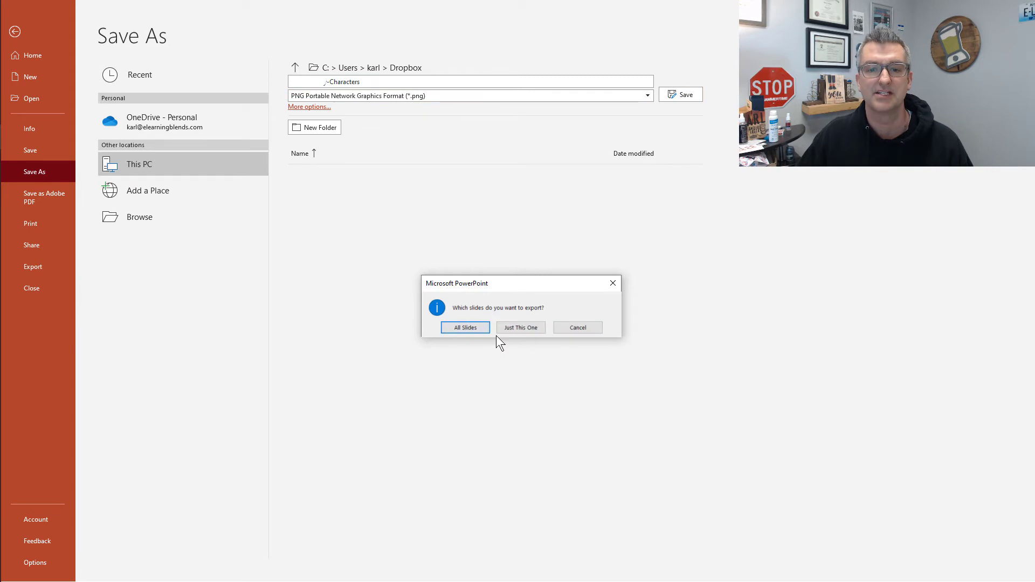
click(464, 328)
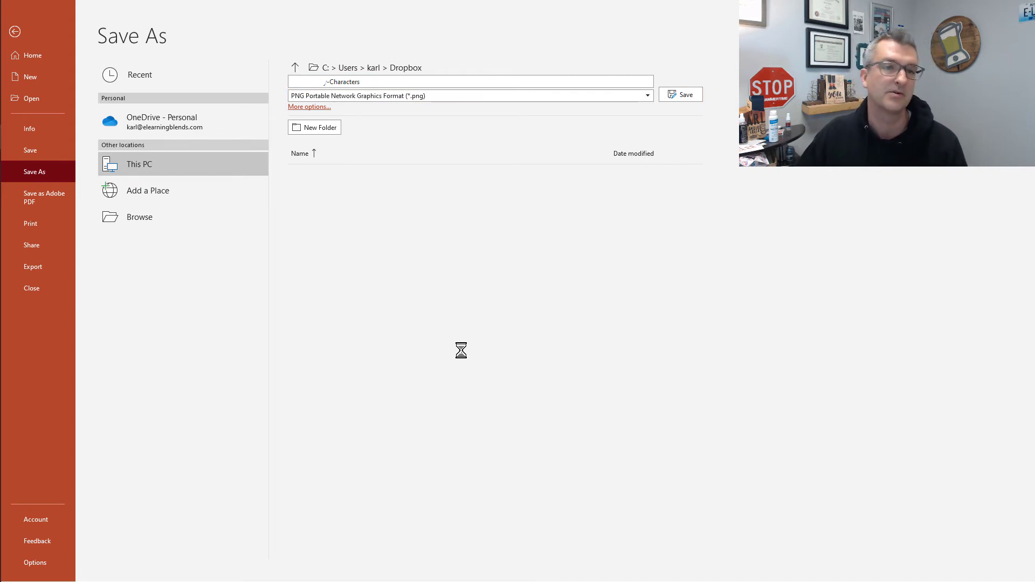
click(685, 94)
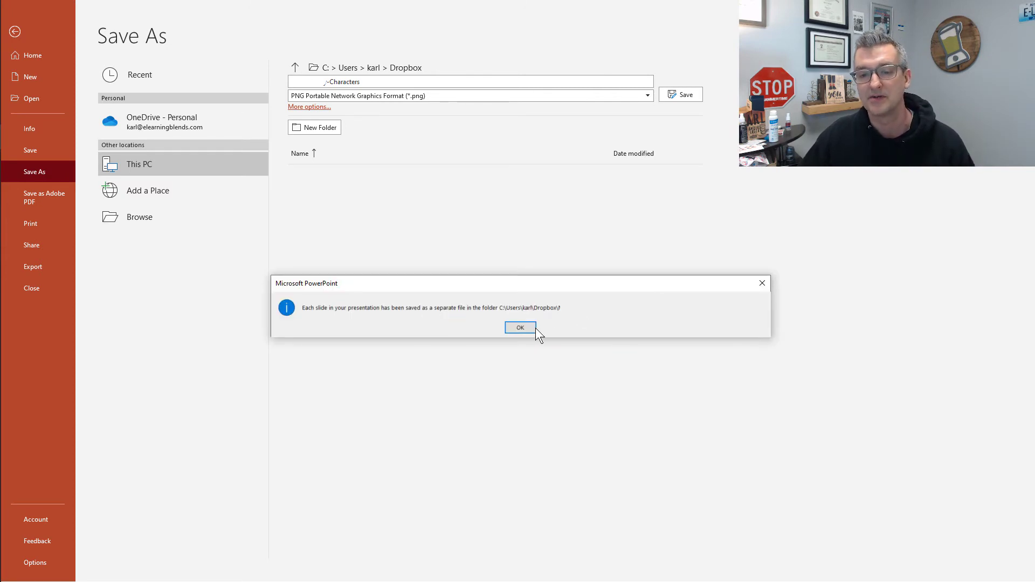
click(521, 328)
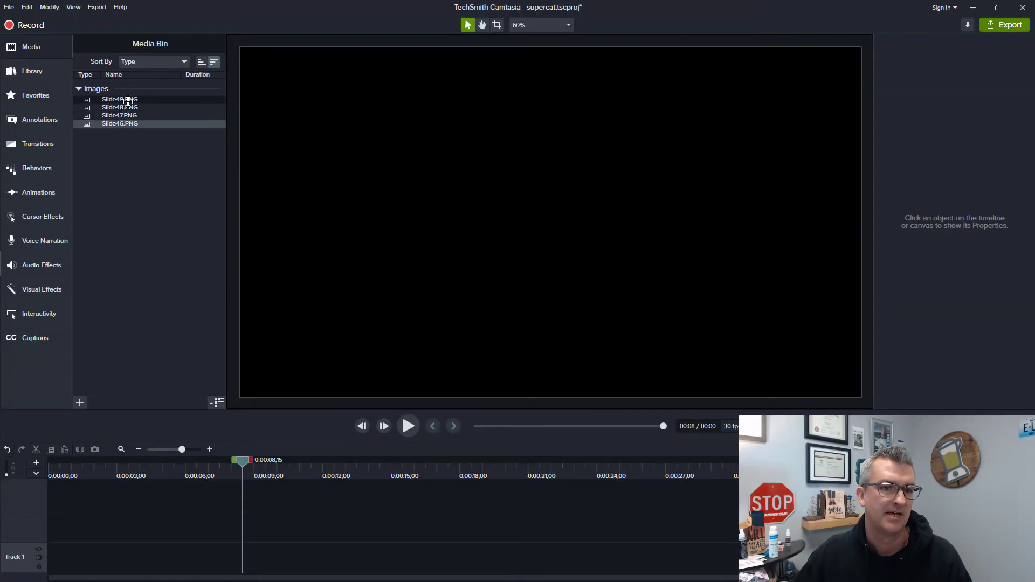
Step: Select Slide46–Slide49 in the Media Bin to place them in order on the timeline
click(120, 115)
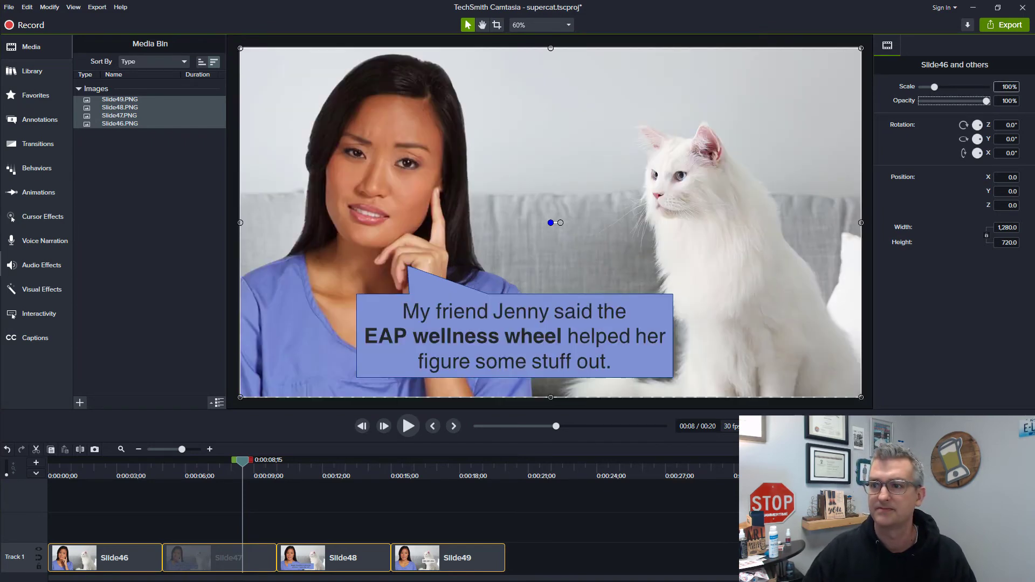
Step: Lengthen the Slide47 and Slide48 clips on Track 1, with Slide48 at about 6.5 seconds
click(538, 518)
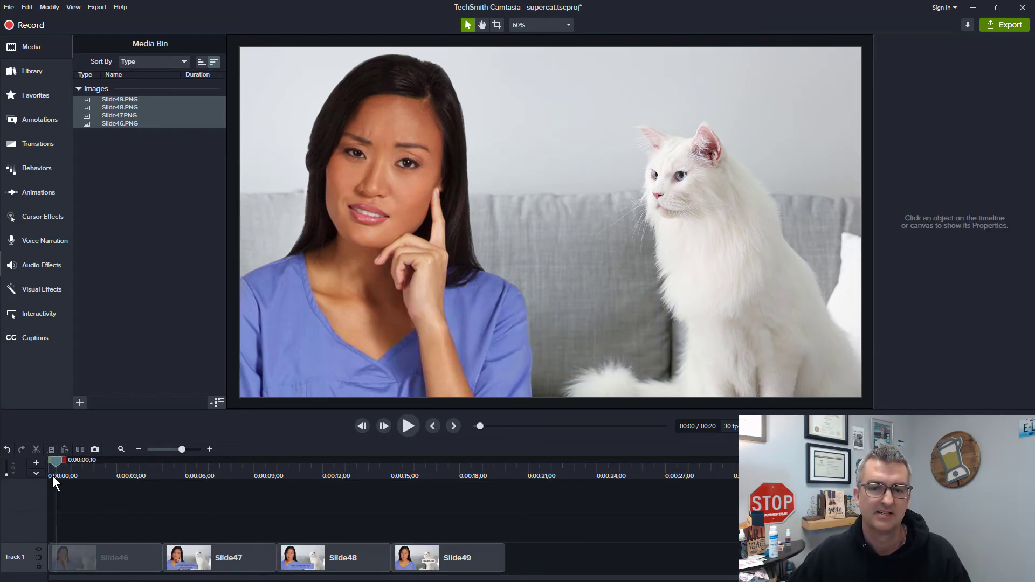
click(161, 460)
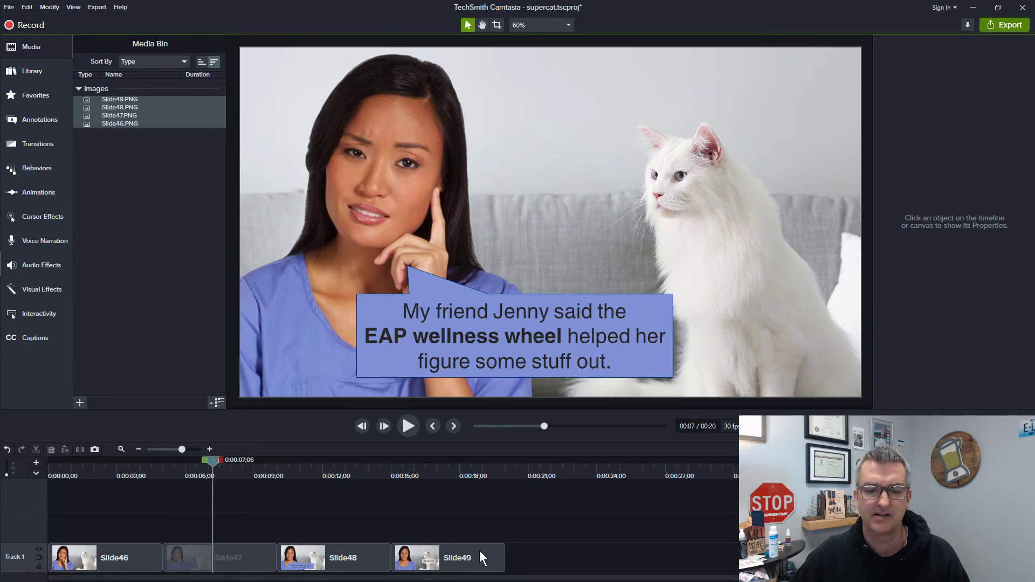
click(370, 558)
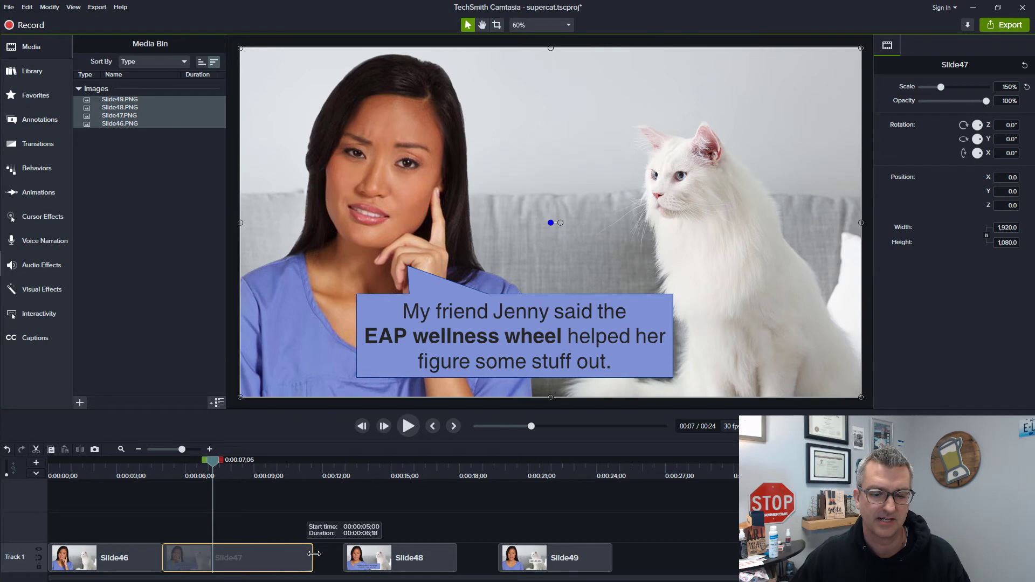
click(373, 557)
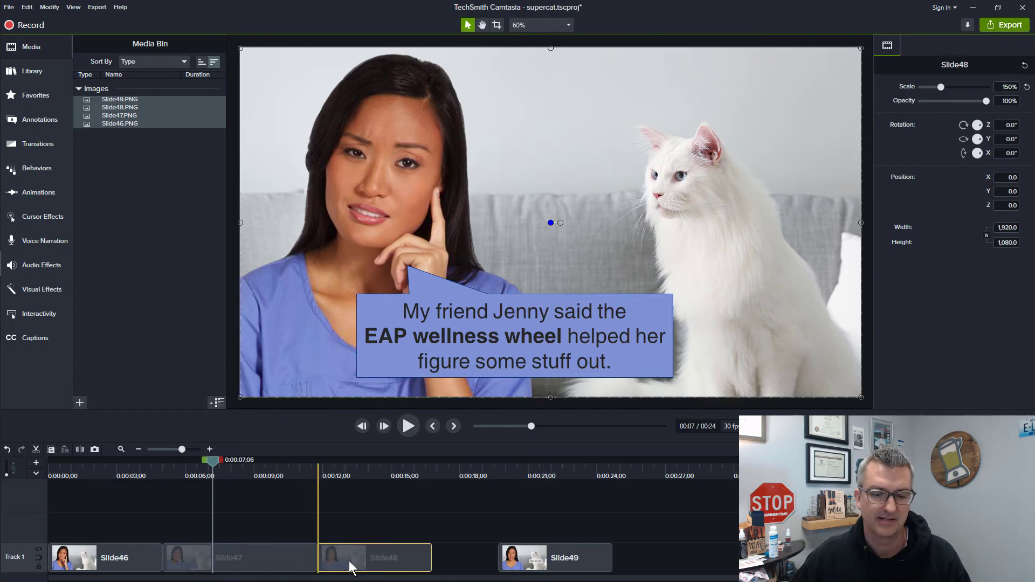
drag(432, 558, 476, 558)
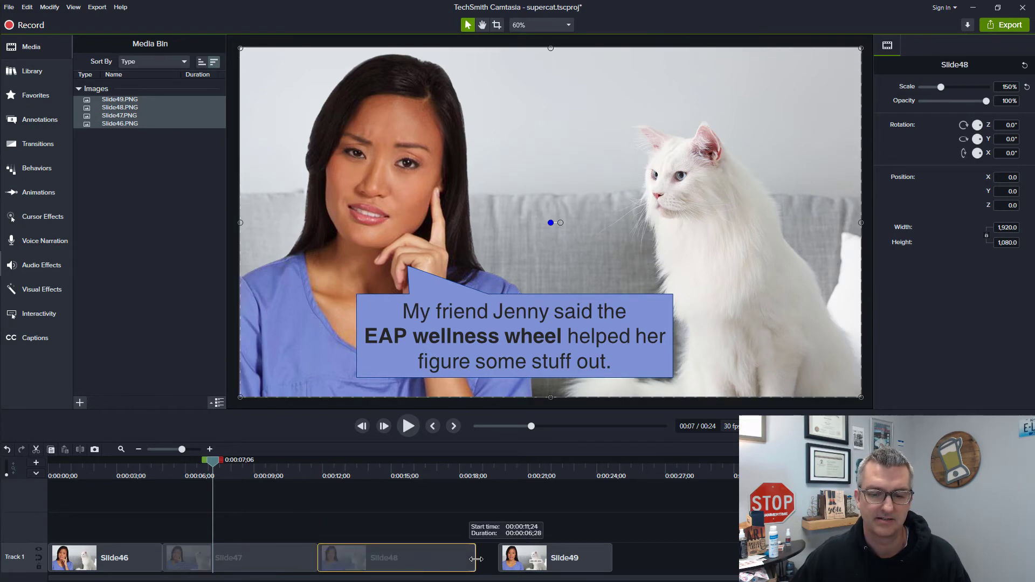
click(103, 558)
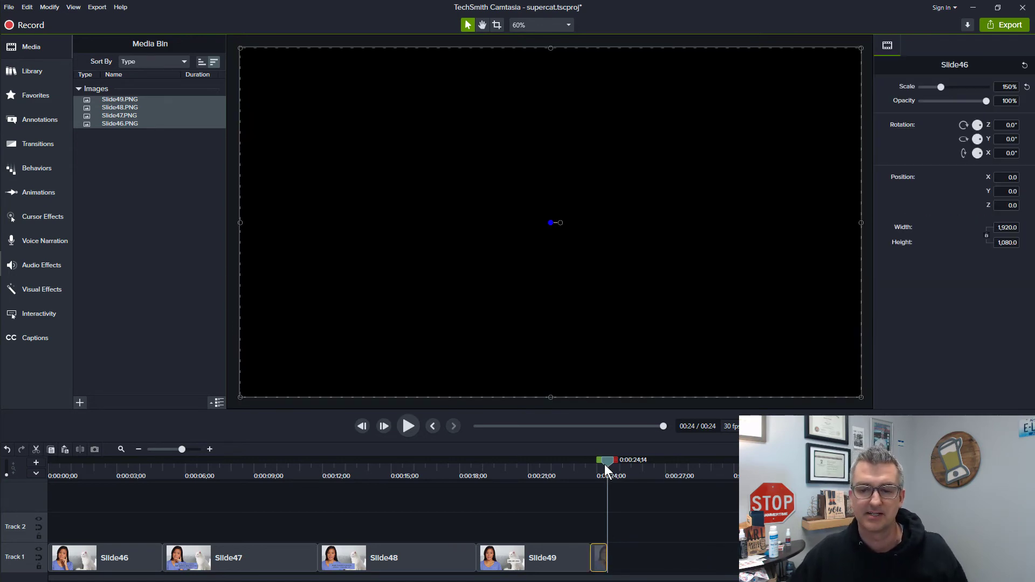
Step: Apply a transition from the Transitions list between the slide clips on Track 1
click(352, 460)
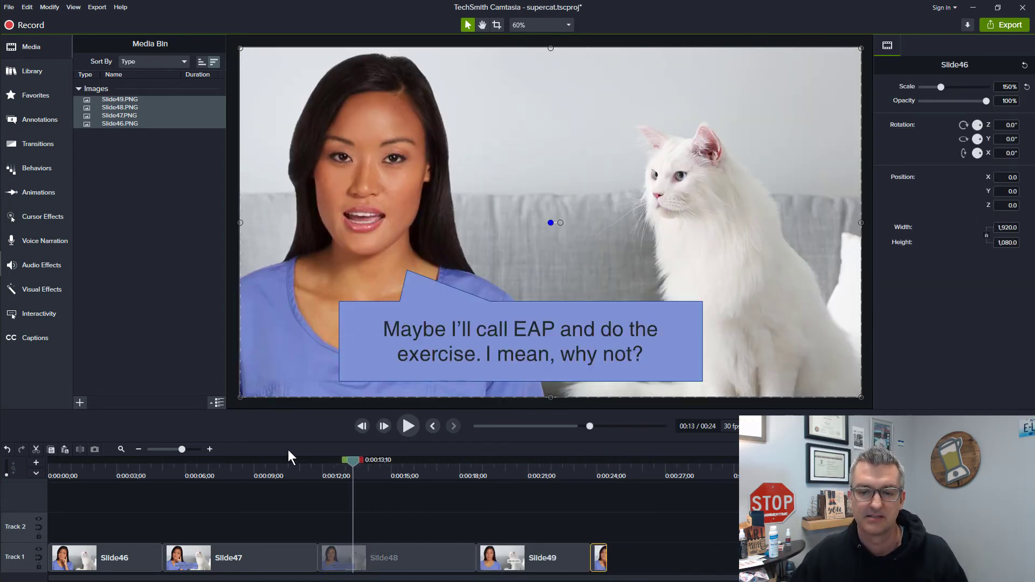
click(38, 144)
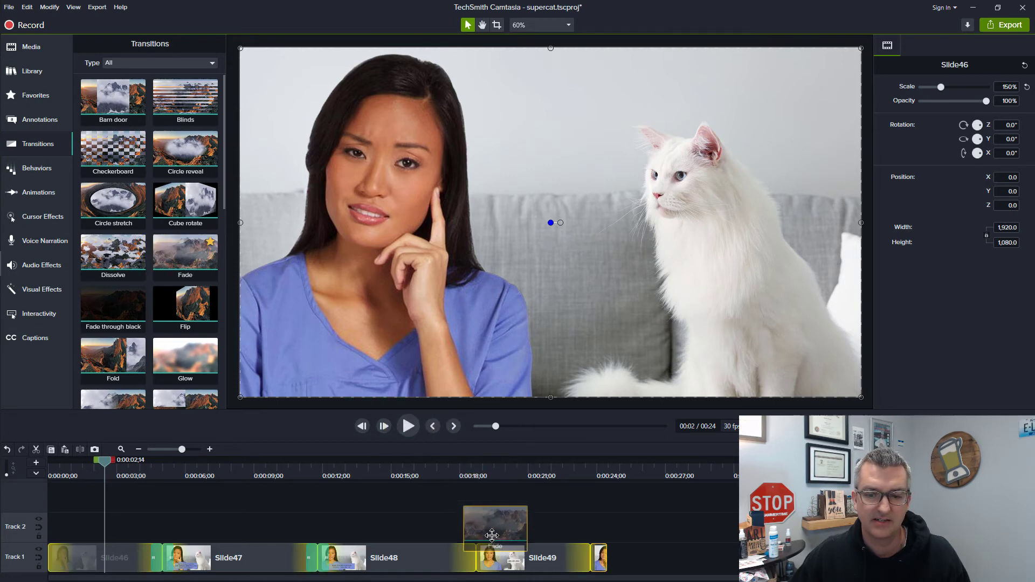
drag(495, 528, 547, 491)
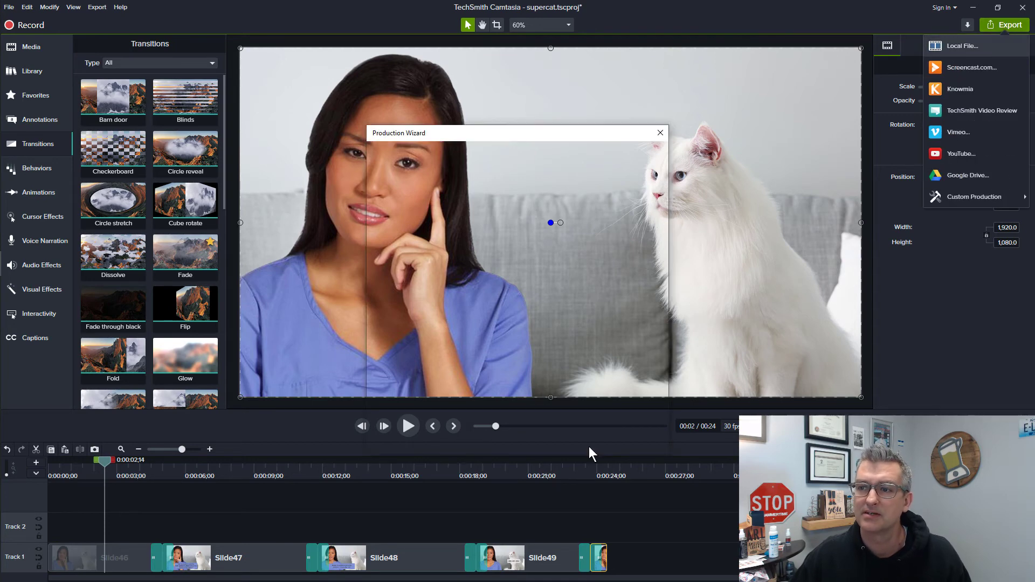
Step: Export to a local file as an animated GIF at 30 fps with infinite looping
click(955, 45)
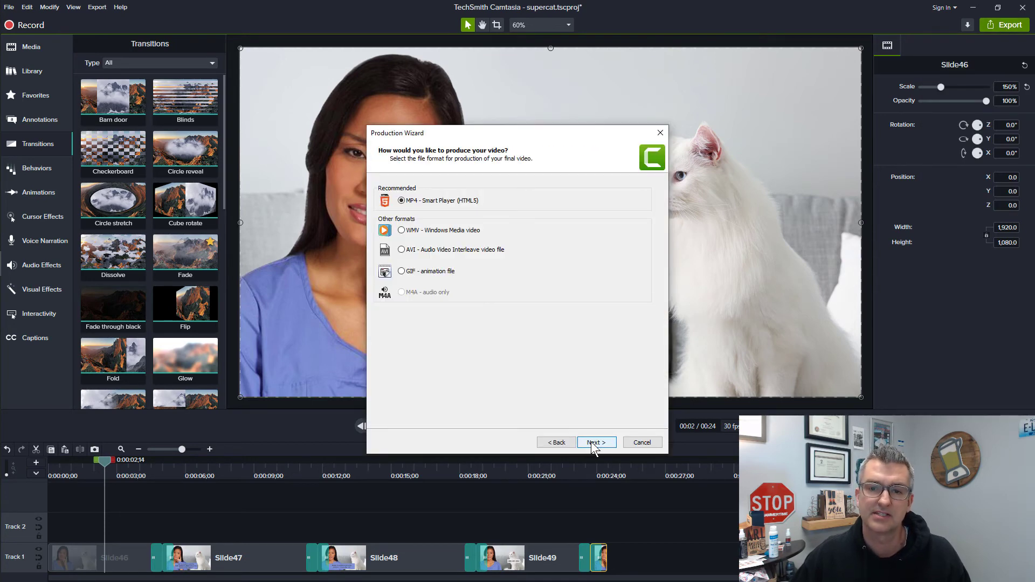
click(400, 271)
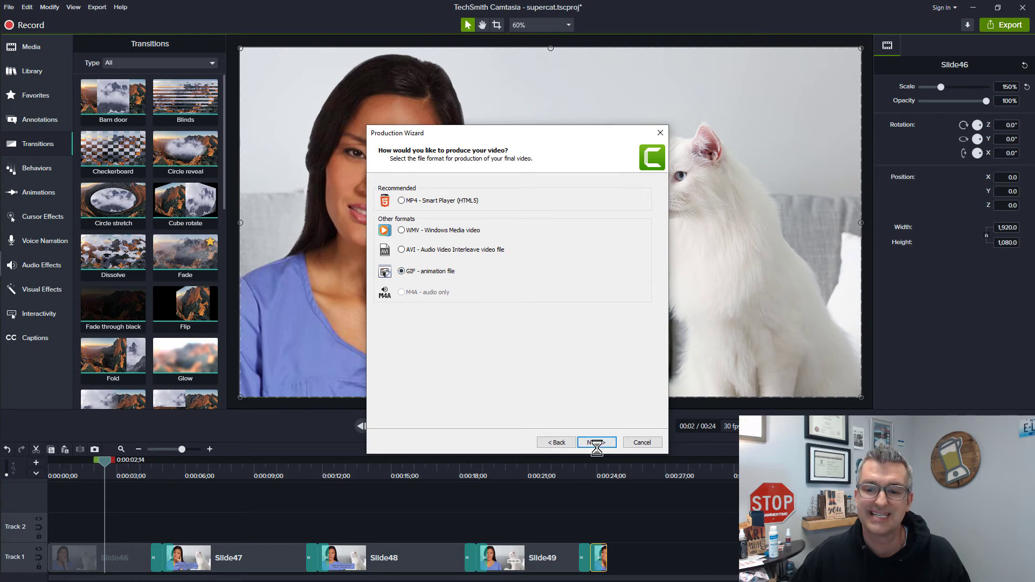
click(594, 442)
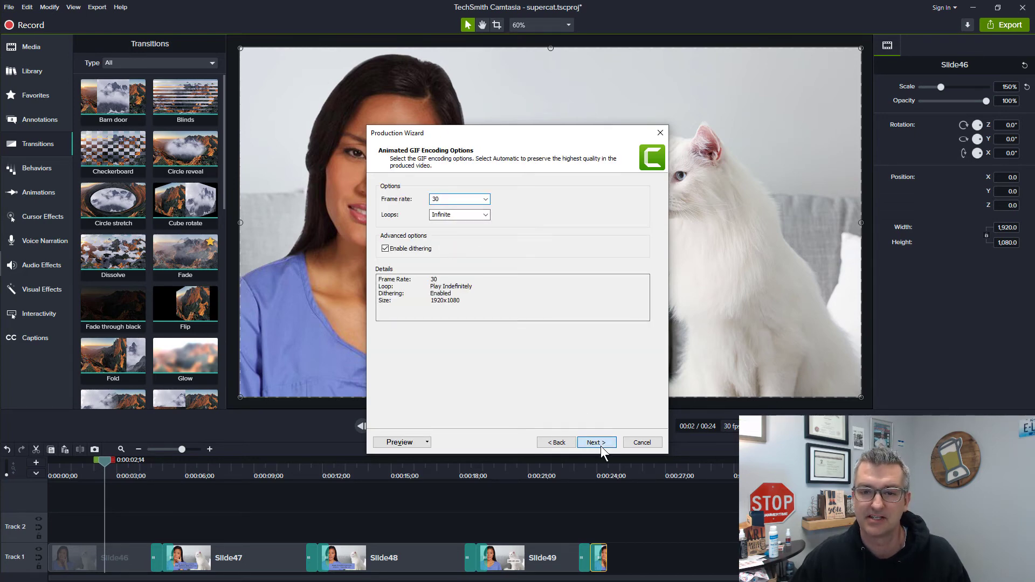
click(595, 442)
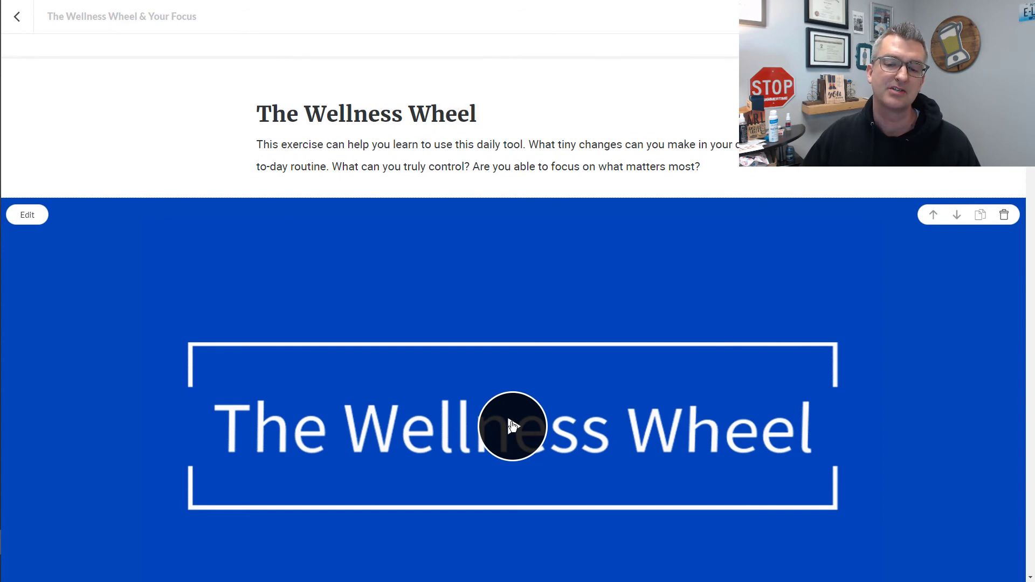
Step: Scroll the Rise lesson down to the Resilient Reflection Journal image block
scroll(down, 3)
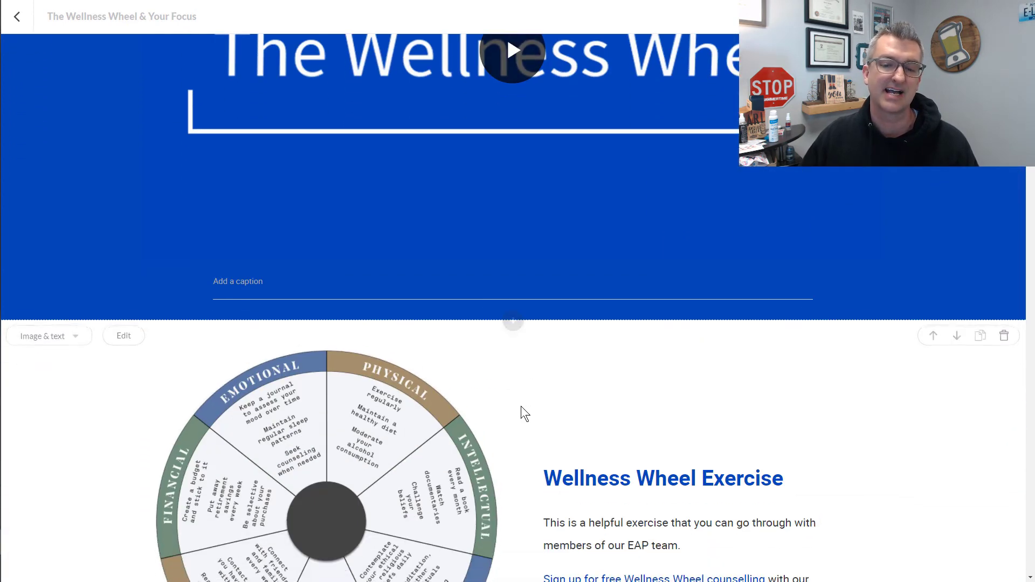
scroll(down, 3)
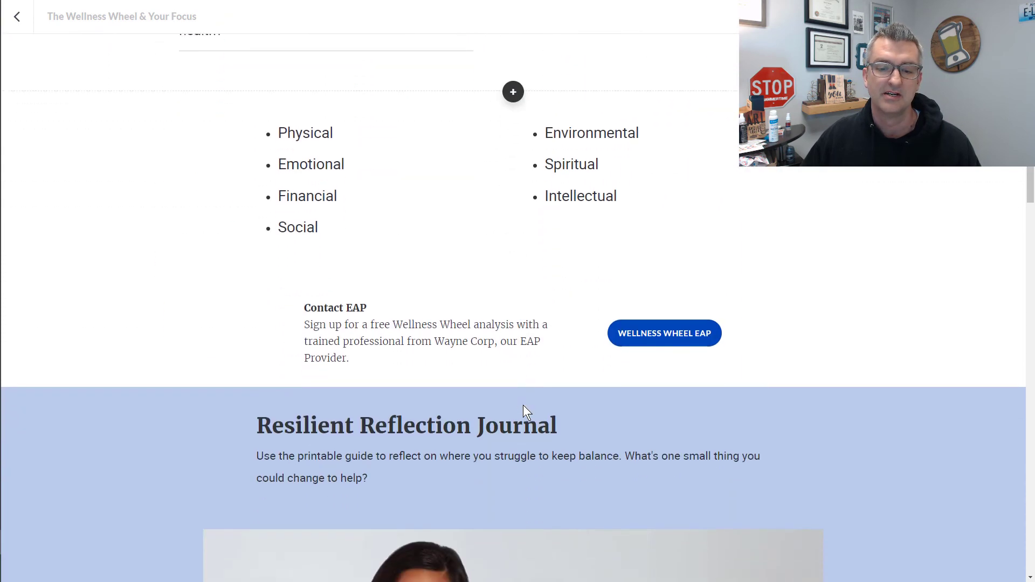
scroll(down, 3)
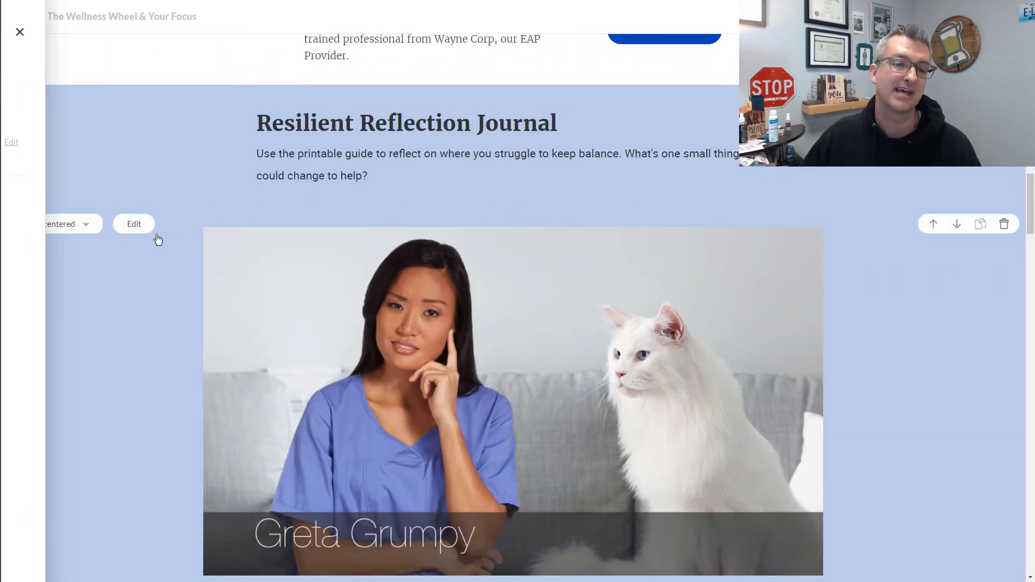
Step: Replace eap4.gif in the Greta Grumpy image block with the supercat GIF
click(134, 224)
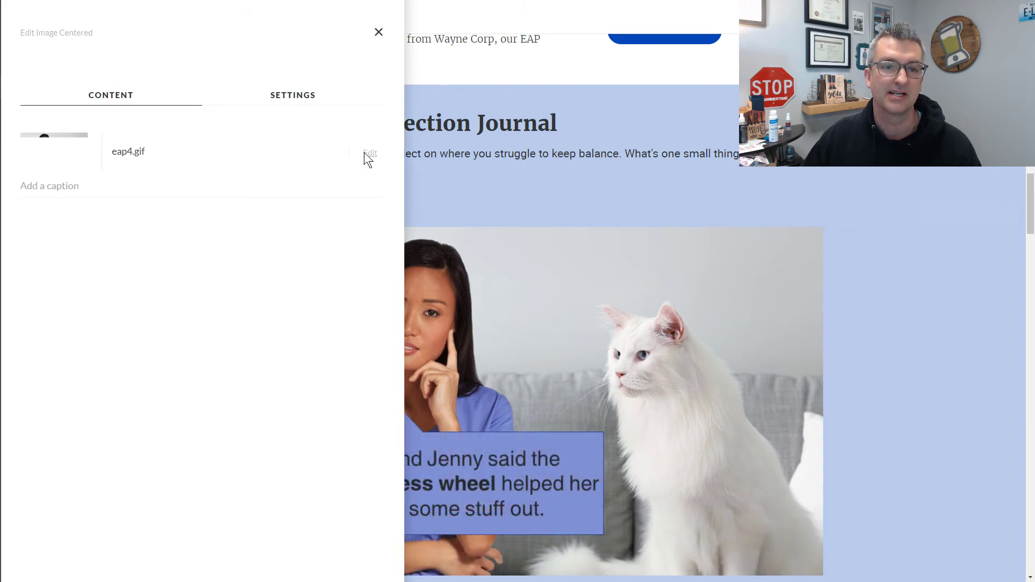
click(370, 153)
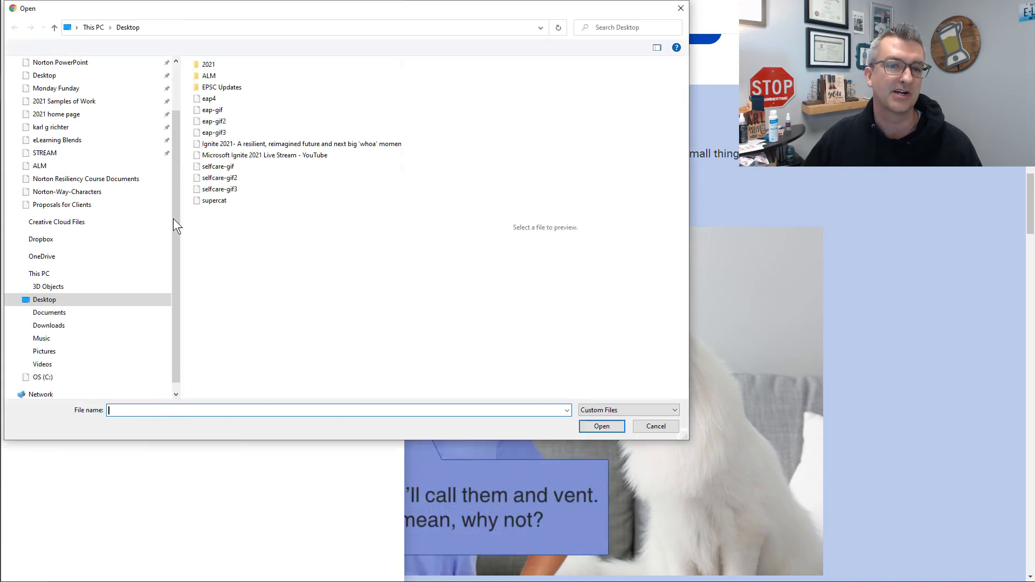
click(214, 200)
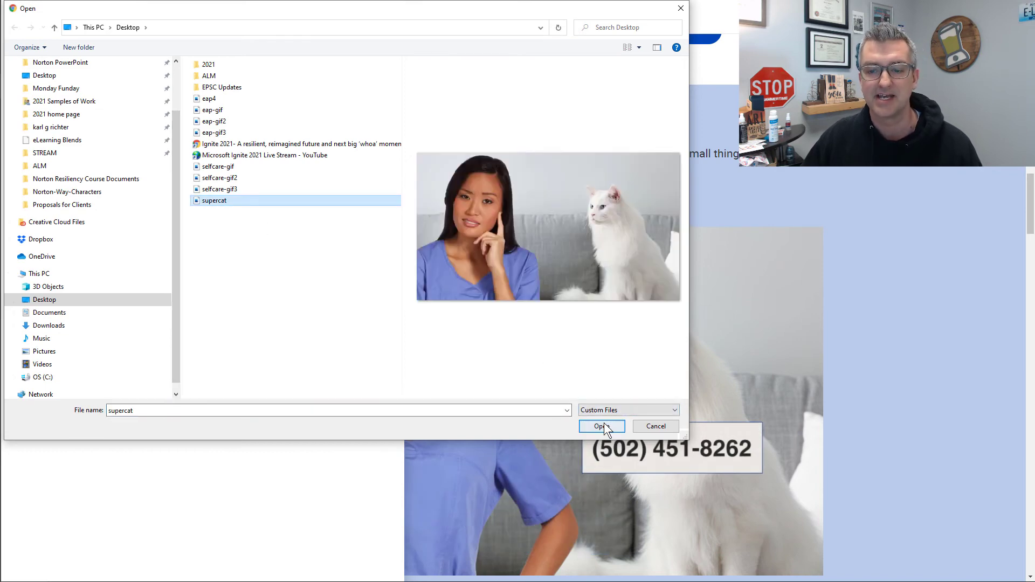
click(600, 426)
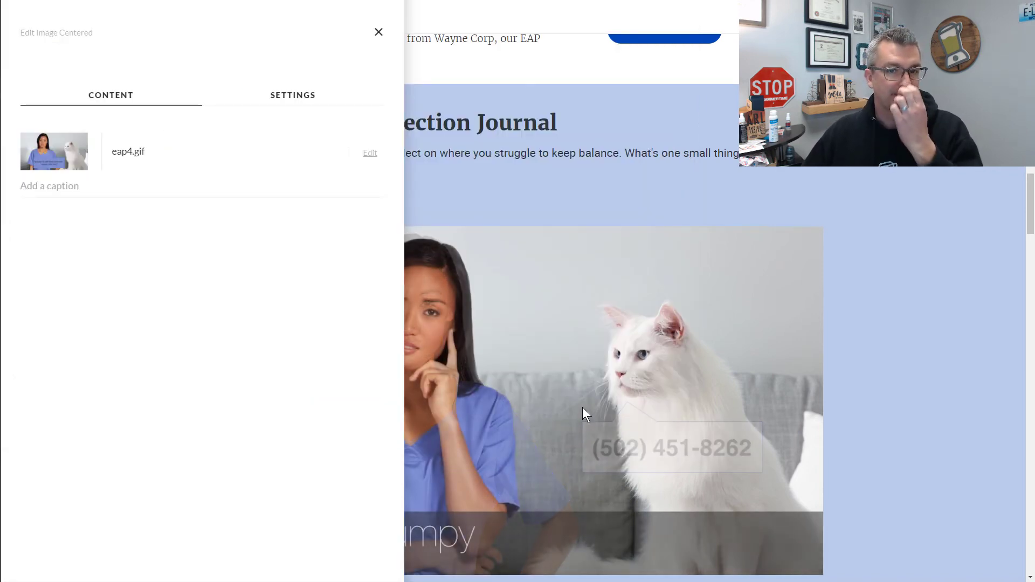
click(369, 152)
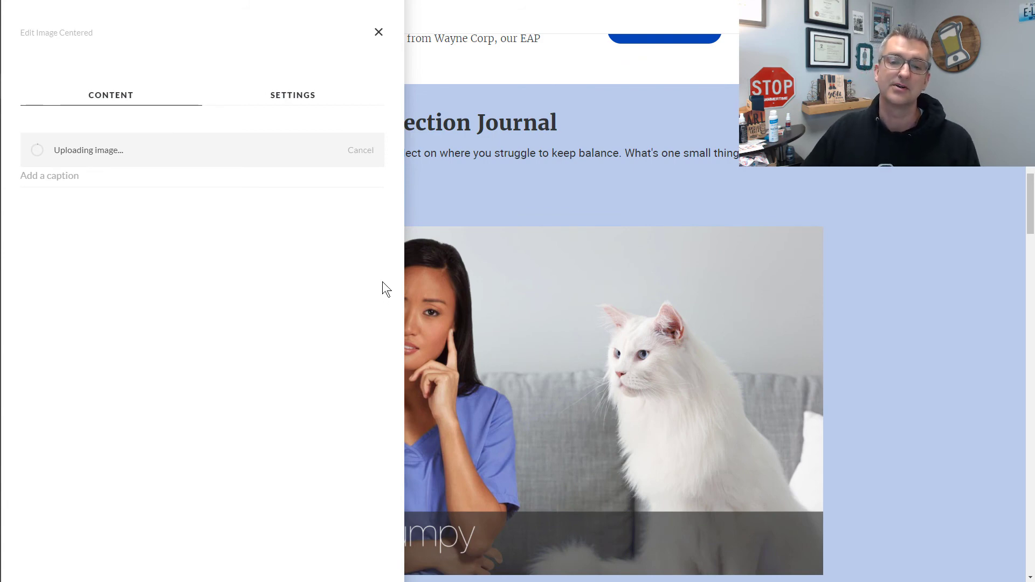